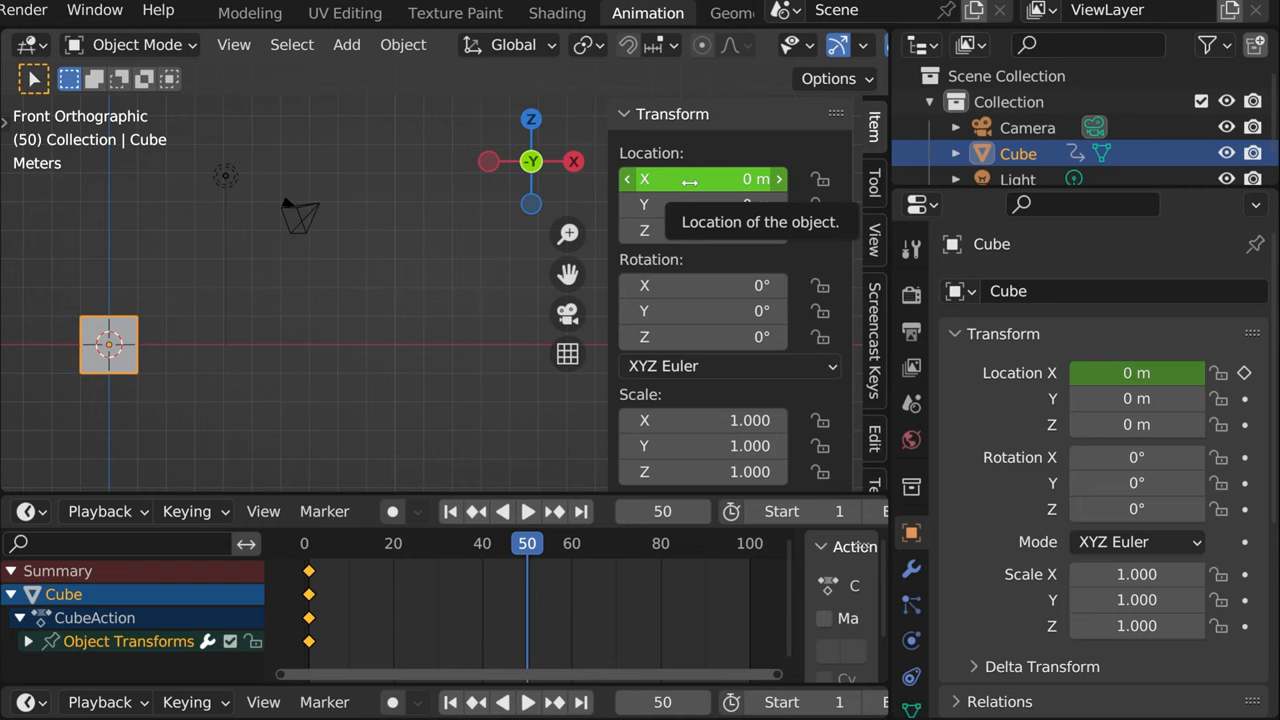
{"action": "mouse_move", "coordinate": [184, 400]}
{"action": "type", "text": "2"}
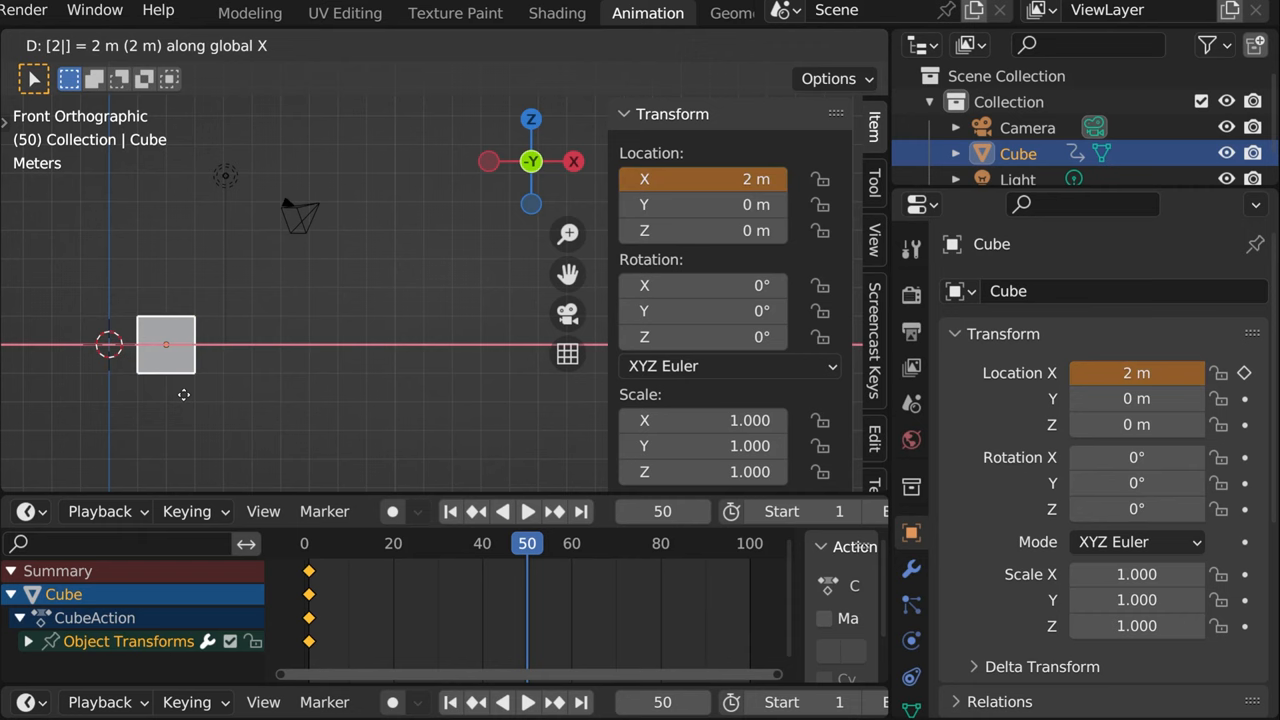
Confirm the 2 m X move, then start a new General file with the default cube, camera and light.
{"action": "left_click", "coordinate": [340, 306]}
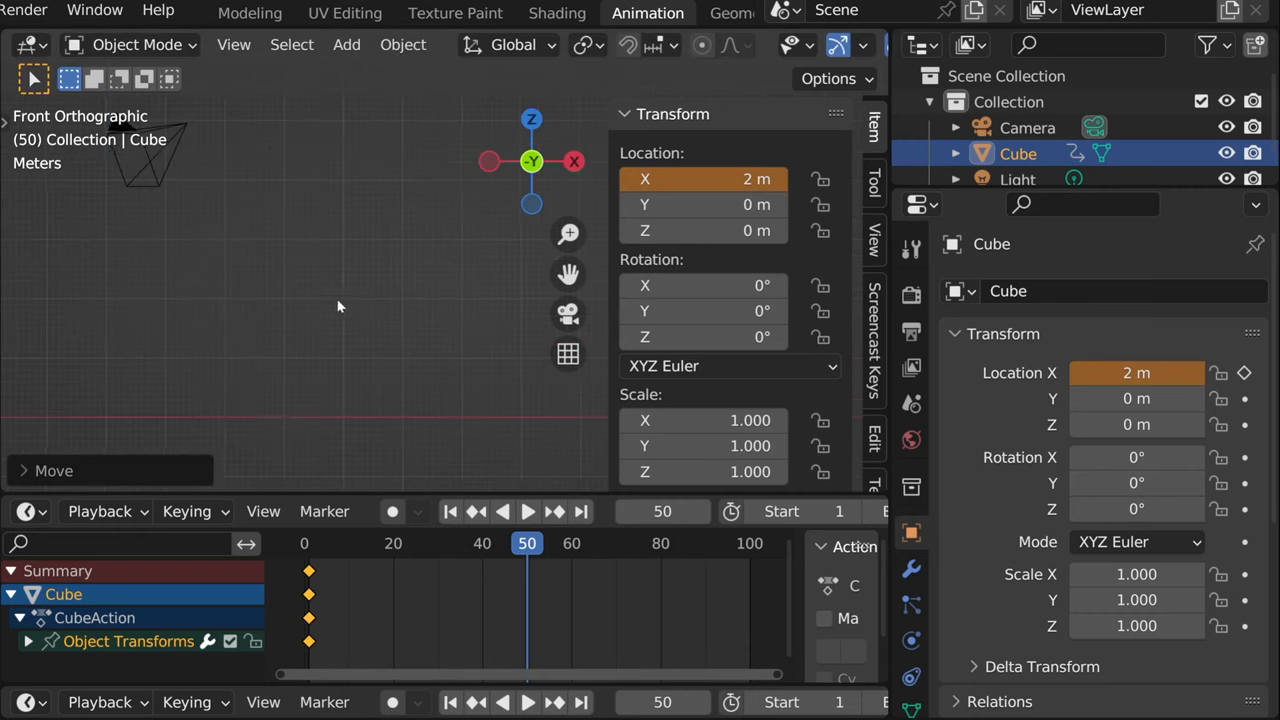
{"action": "left_click", "coordinate": [388, 12]}
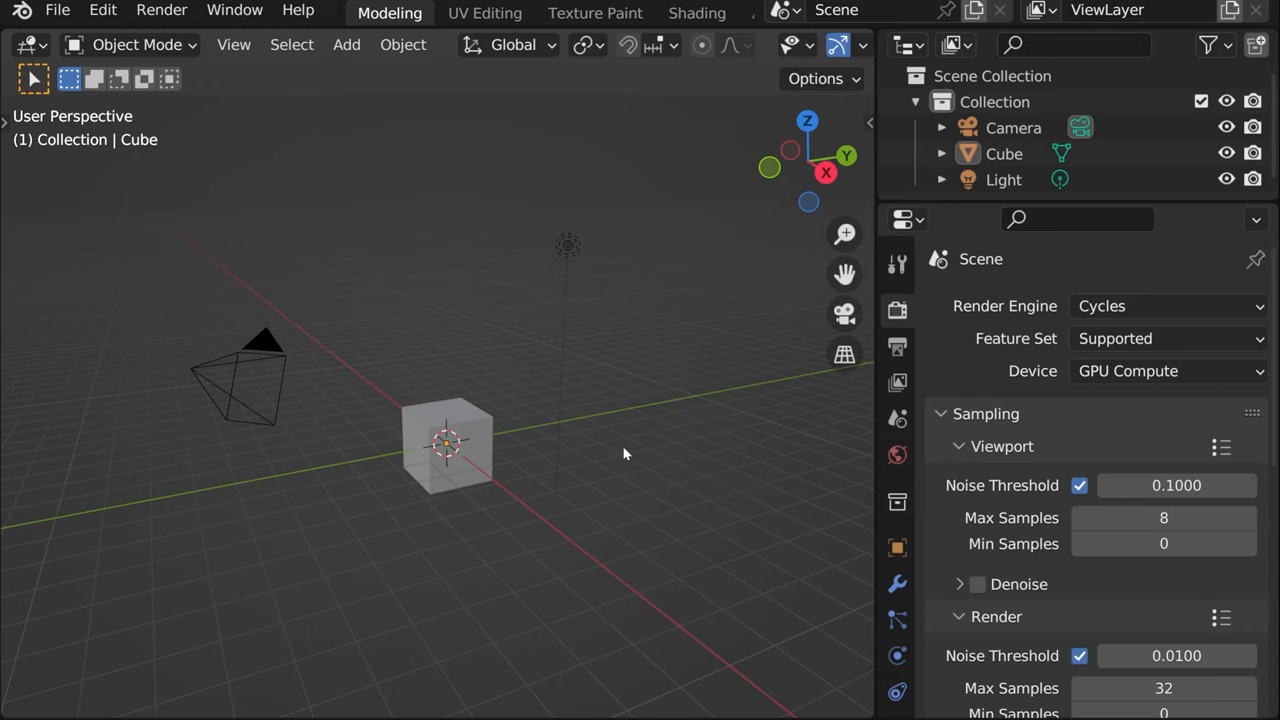
{"action": "key", "text": "N"}
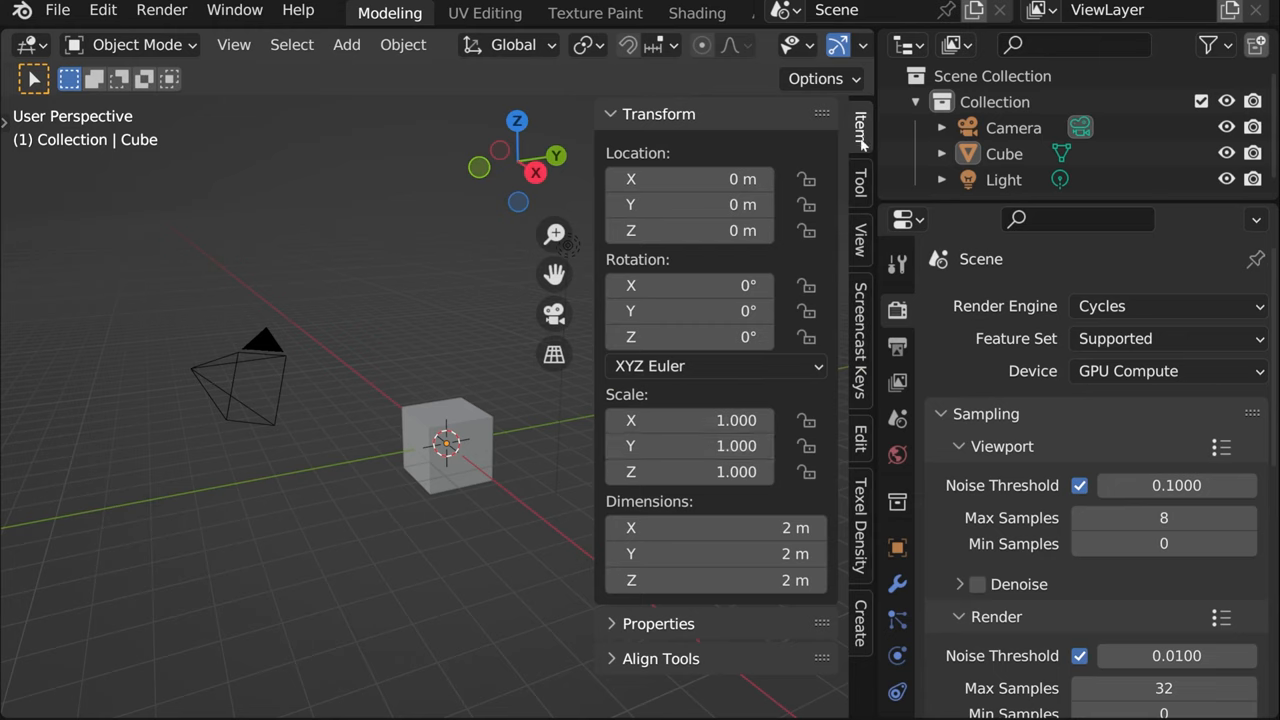
{"action": "mouse_move", "coordinate": [730, 268]}
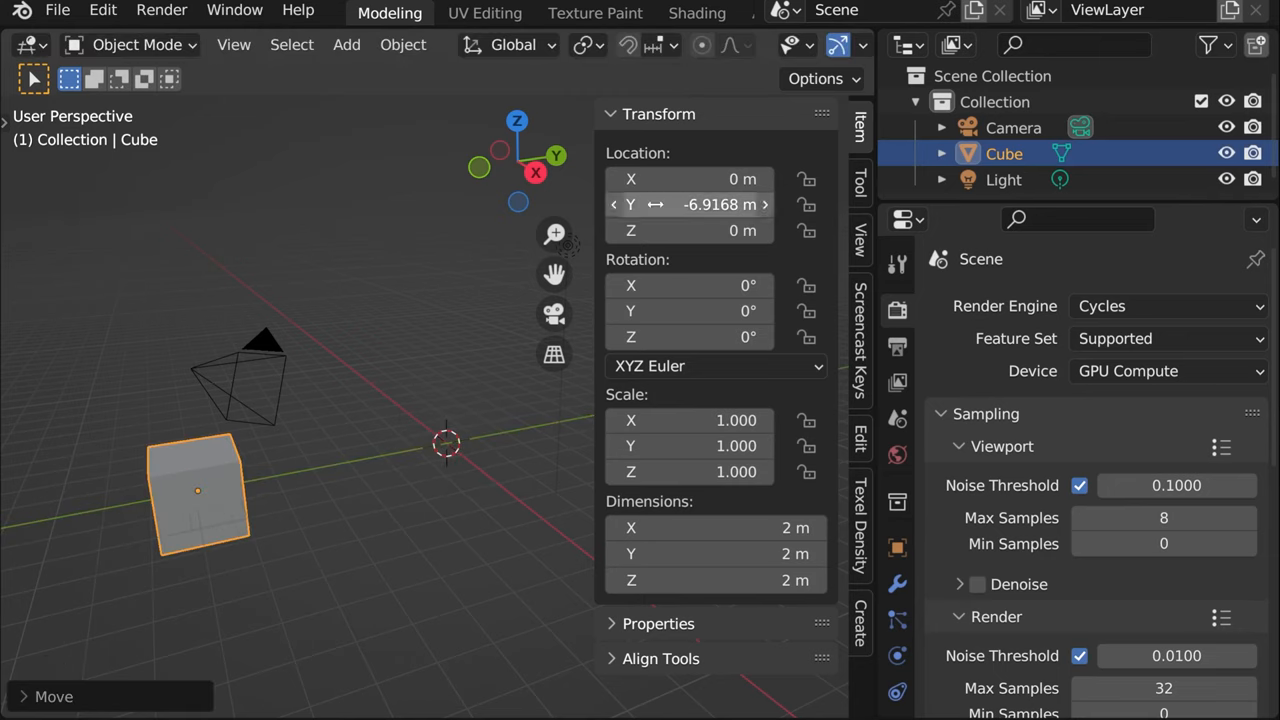
{"action": "mouse_move", "coordinate": [716, 204]}
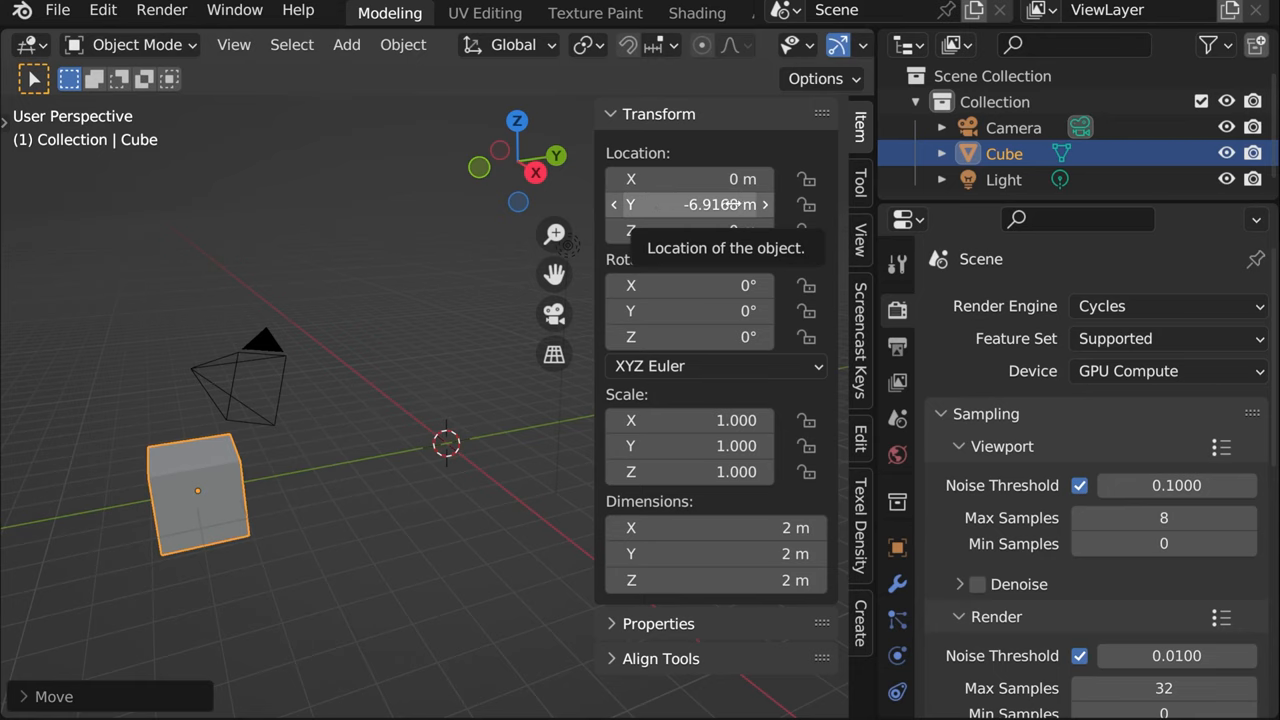
{"action": "mouse_move", "coordinate": [232, 520]}
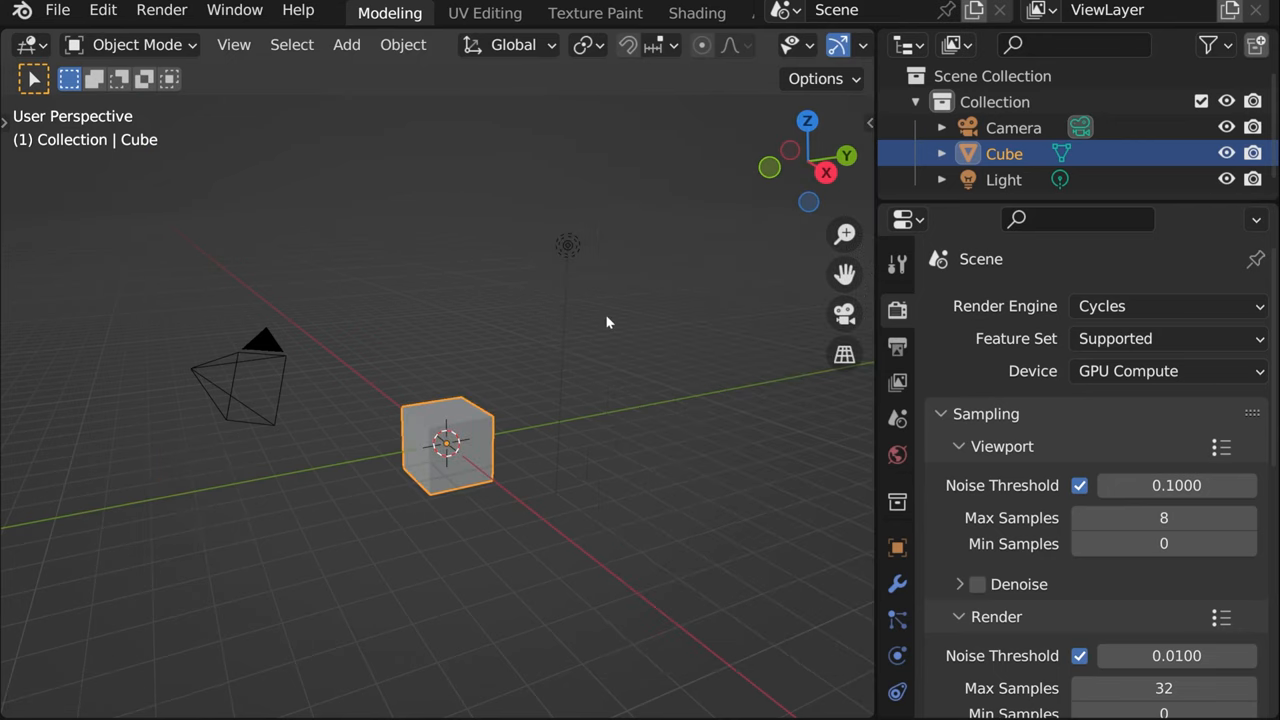
{"action": "mouse_move", "coordinate": [648, 12]}
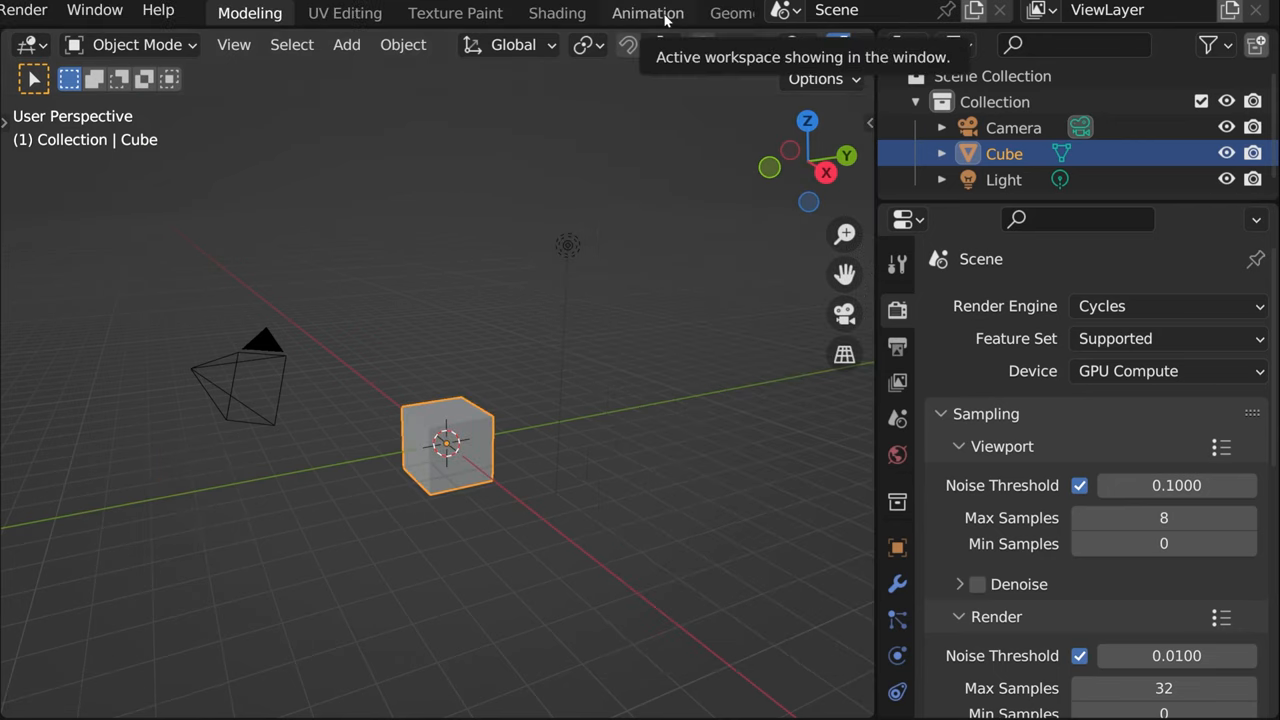
Switch to the Animation workspace and split the Dope Sheet horizontally, setting the new area to Timeline.
{"action": "left_click", "coordinate": [648, 12]}
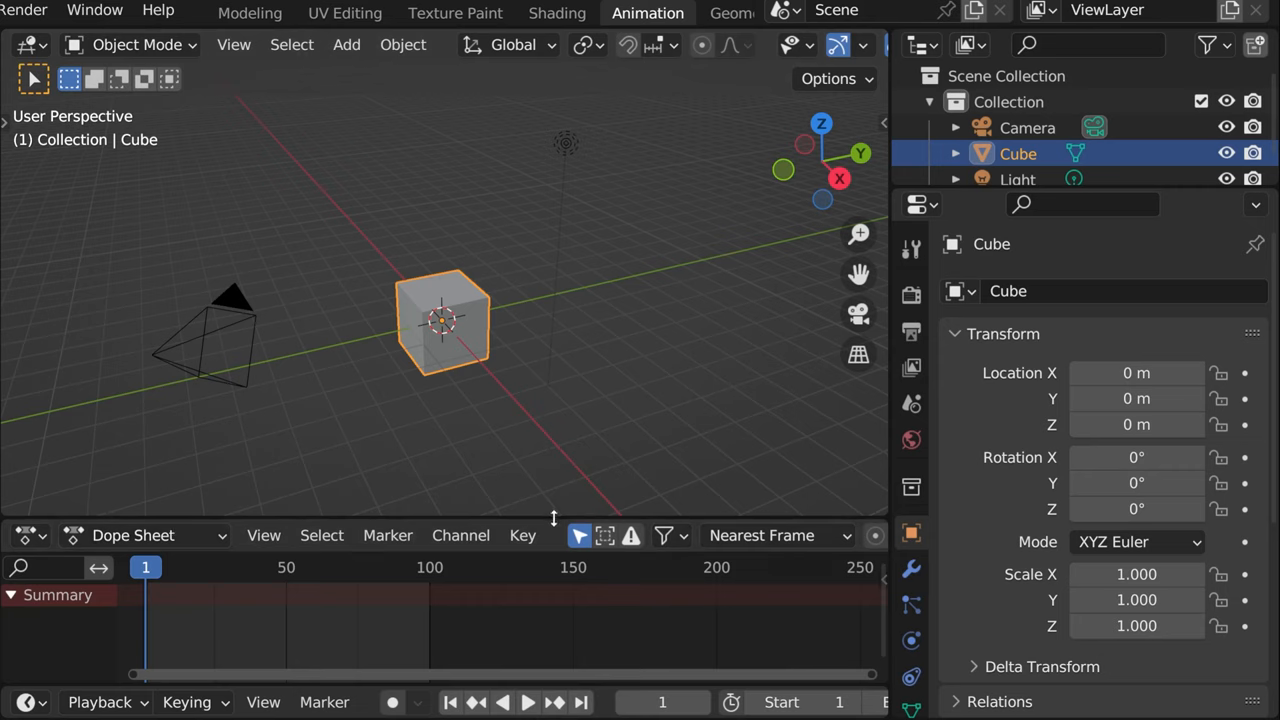
{"action": "right_click", "coordinate": [552, 518]}
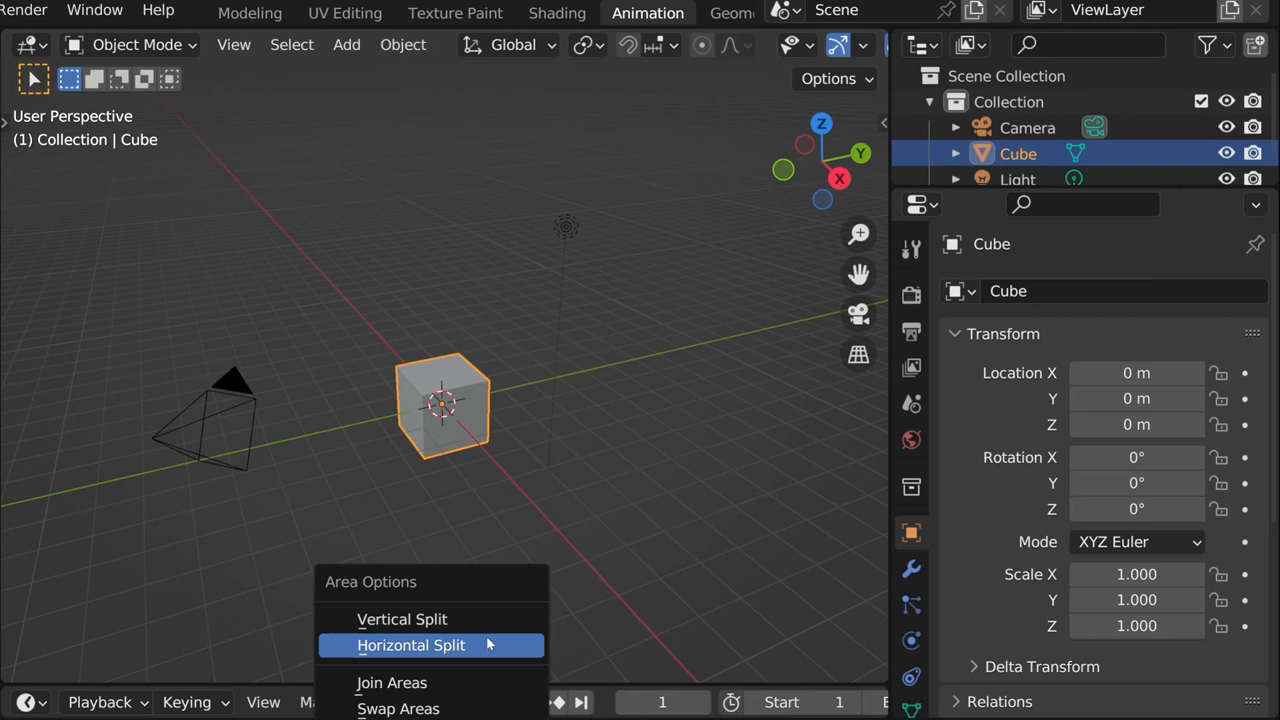
{"action": "left_click", "coordinate": [412, 644]}
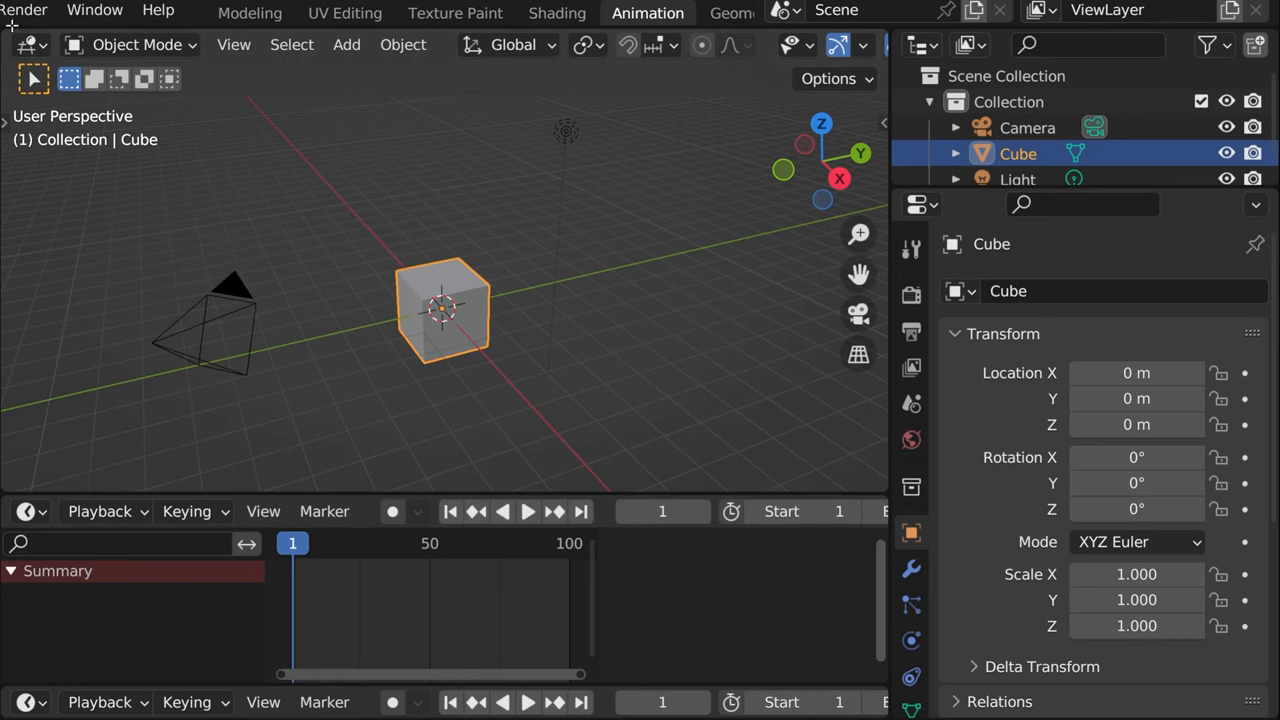
{"action": "left_click", "coordinate": [22, 44]}
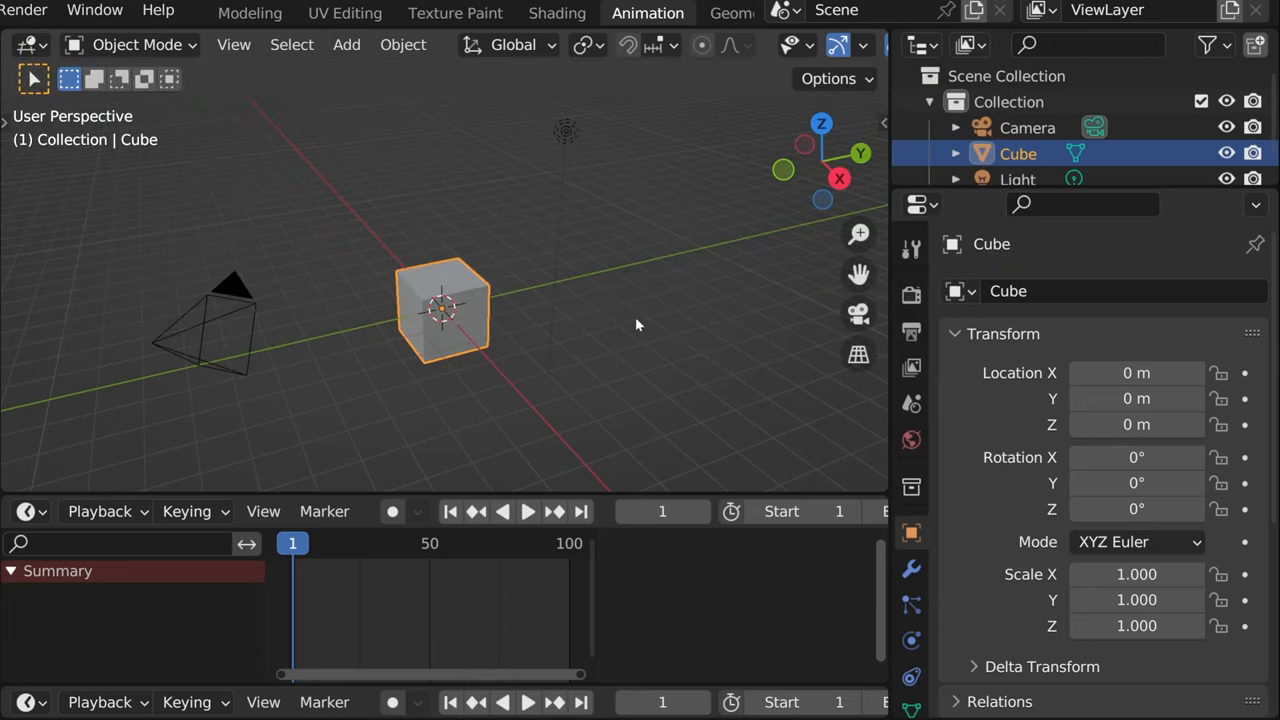
{"action": "mouse_move", "coordinate": [696, 418]}
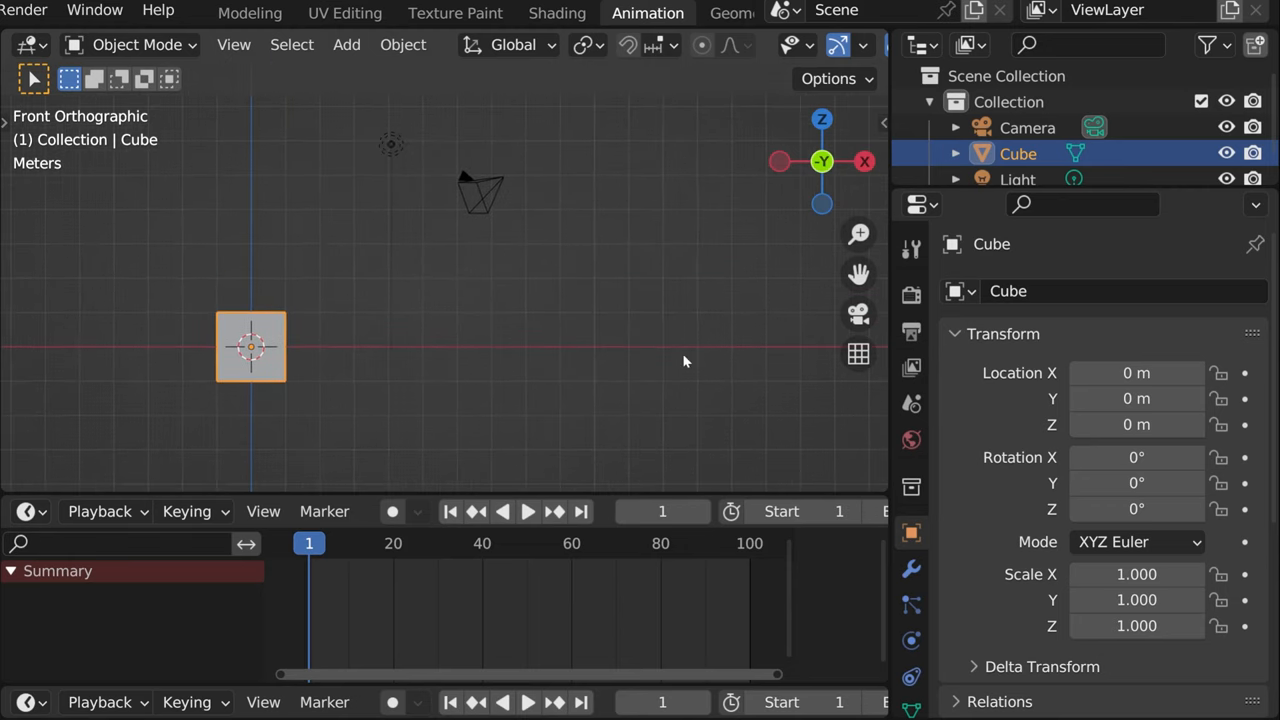
{"action": "mouse_move", "coordinate": [536, 434]}
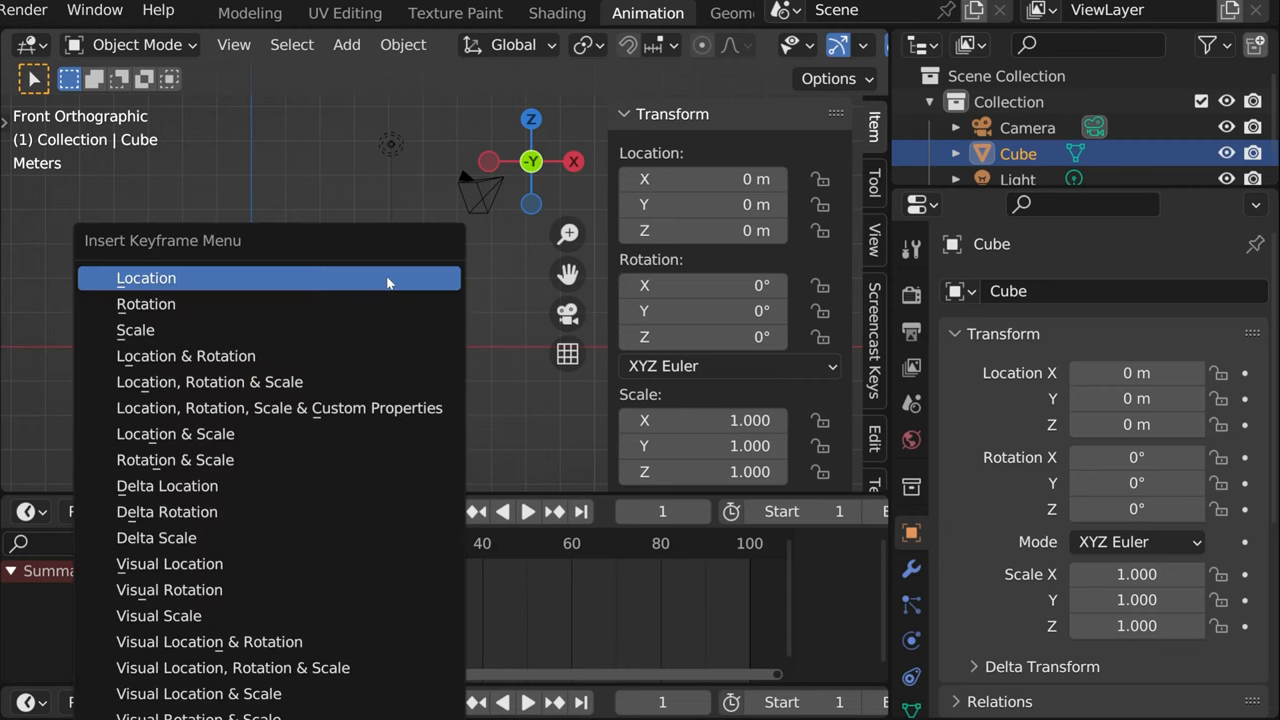
{"action": "mouse_move", "coordinate": [258, 292]}
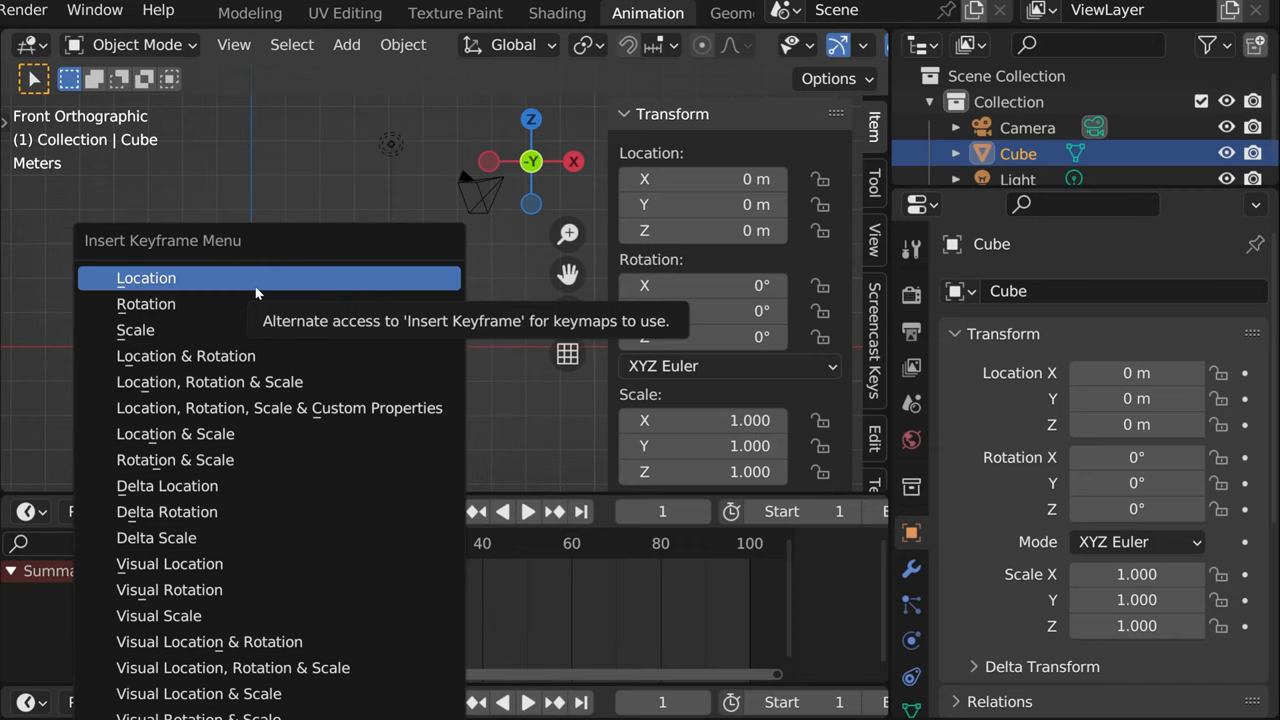
{"action": "left_click", "coordinate": [146, 278]}
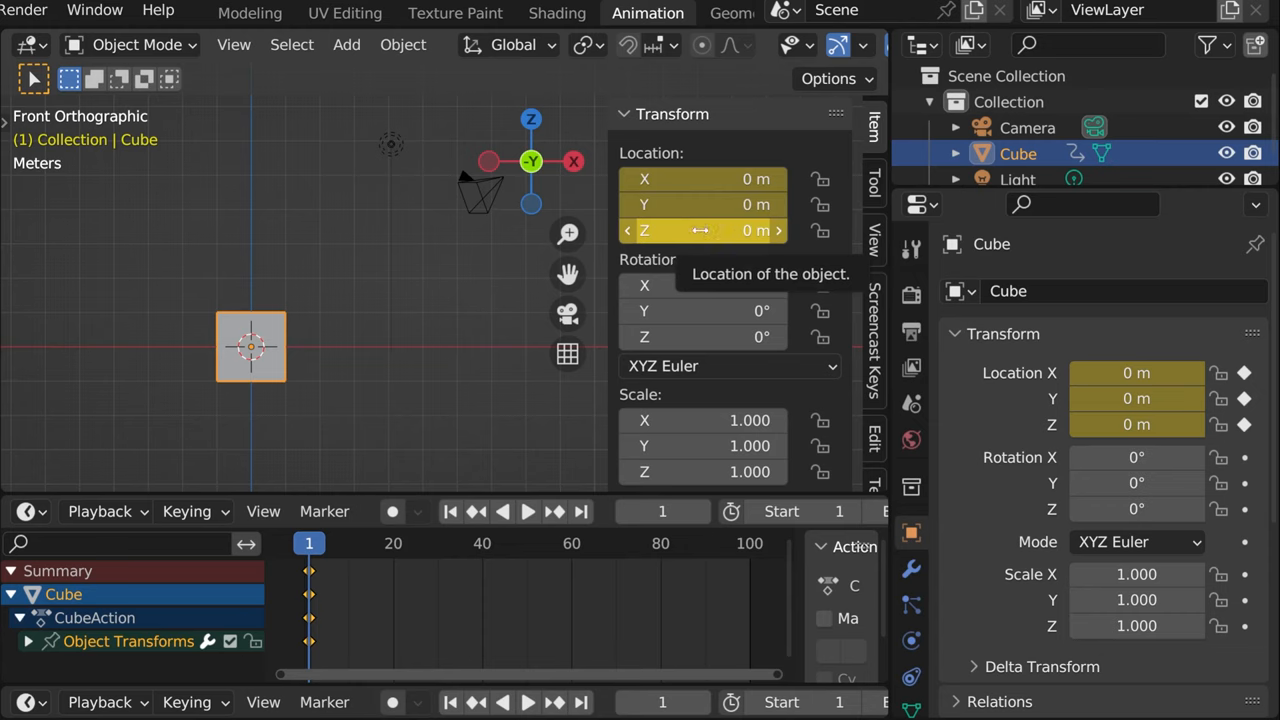
{"action": "mouse_move", "coordinate": [518, 260]}
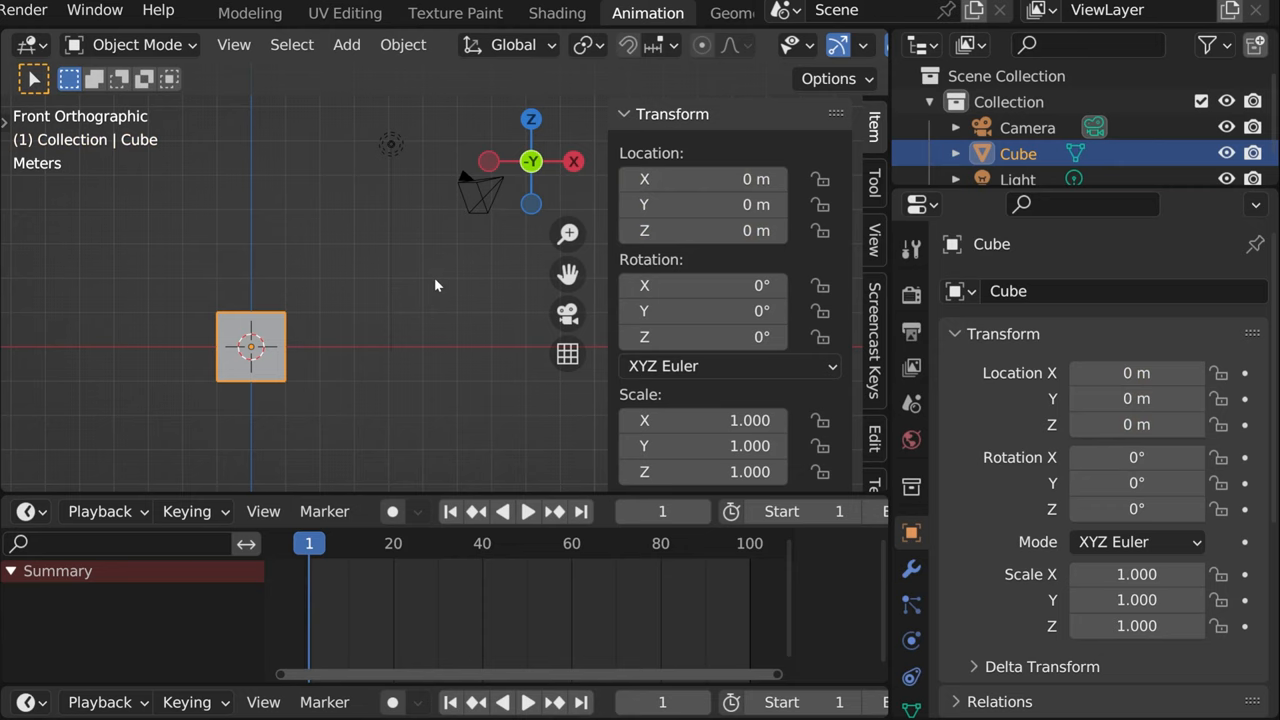
{"action": "mouse_move", "coordinate": [700, 180]}
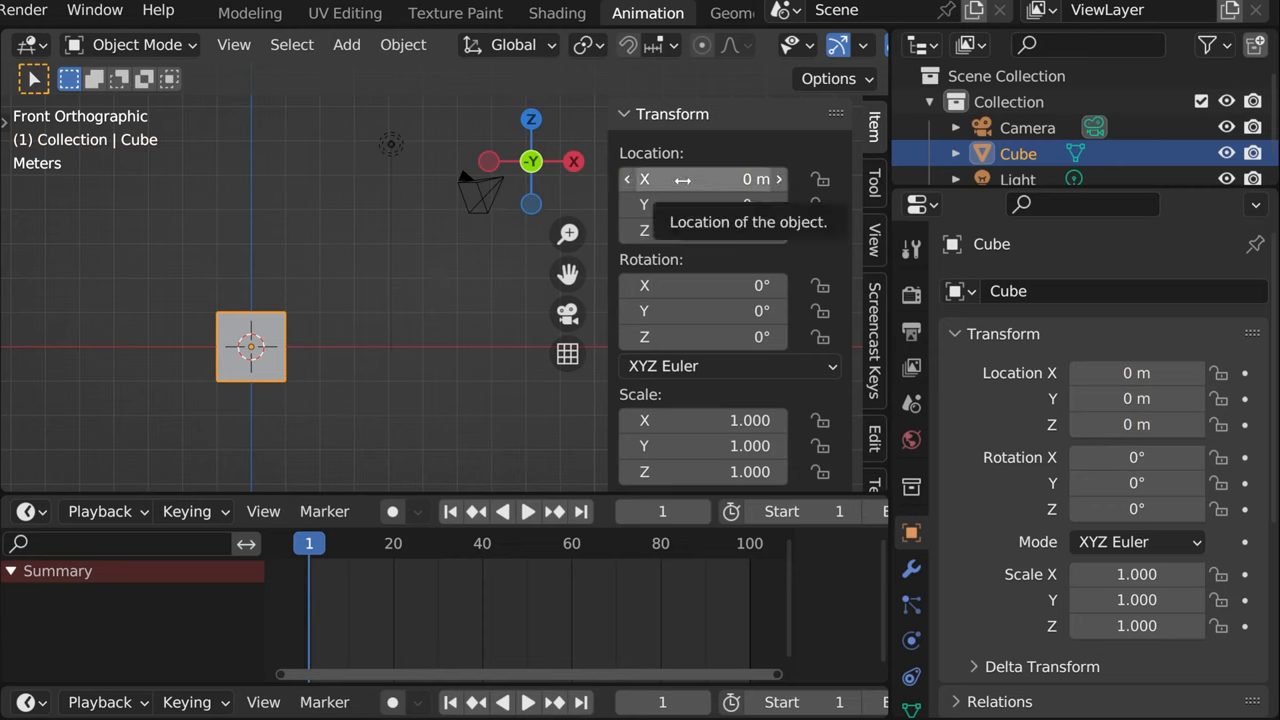
Keyframe the cube's X location at 0 m on frame 1, then move to frame 50.
{"action": "right_click", "coordinate": [704, 180]}
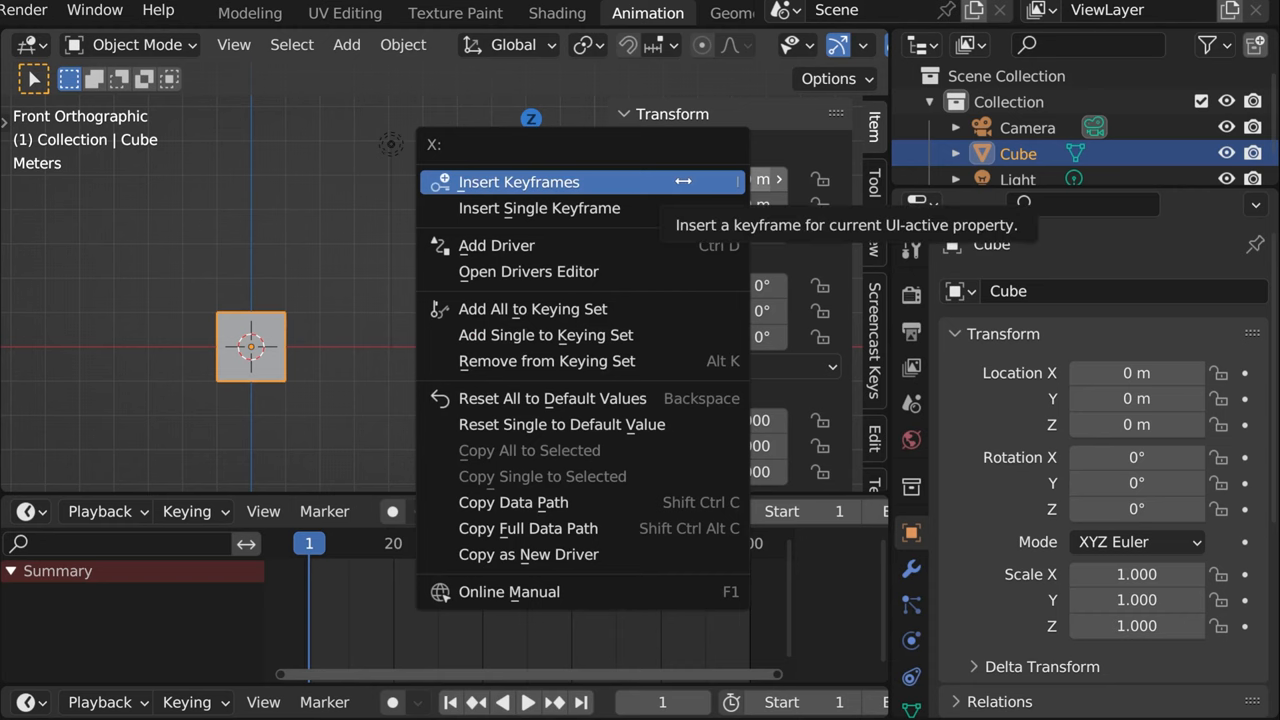
{"action": "left_click", "coordinate": [518, 180]}
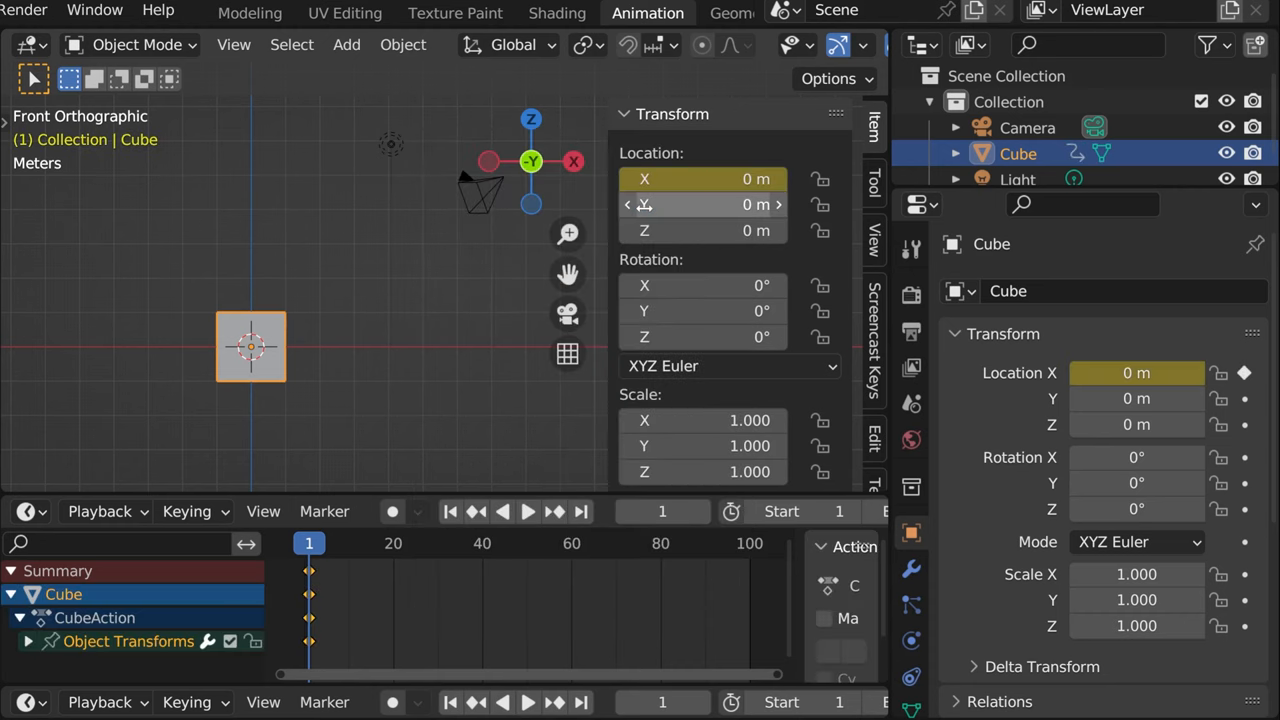
{"action": "left_click", "coordinate": [704, 180]}
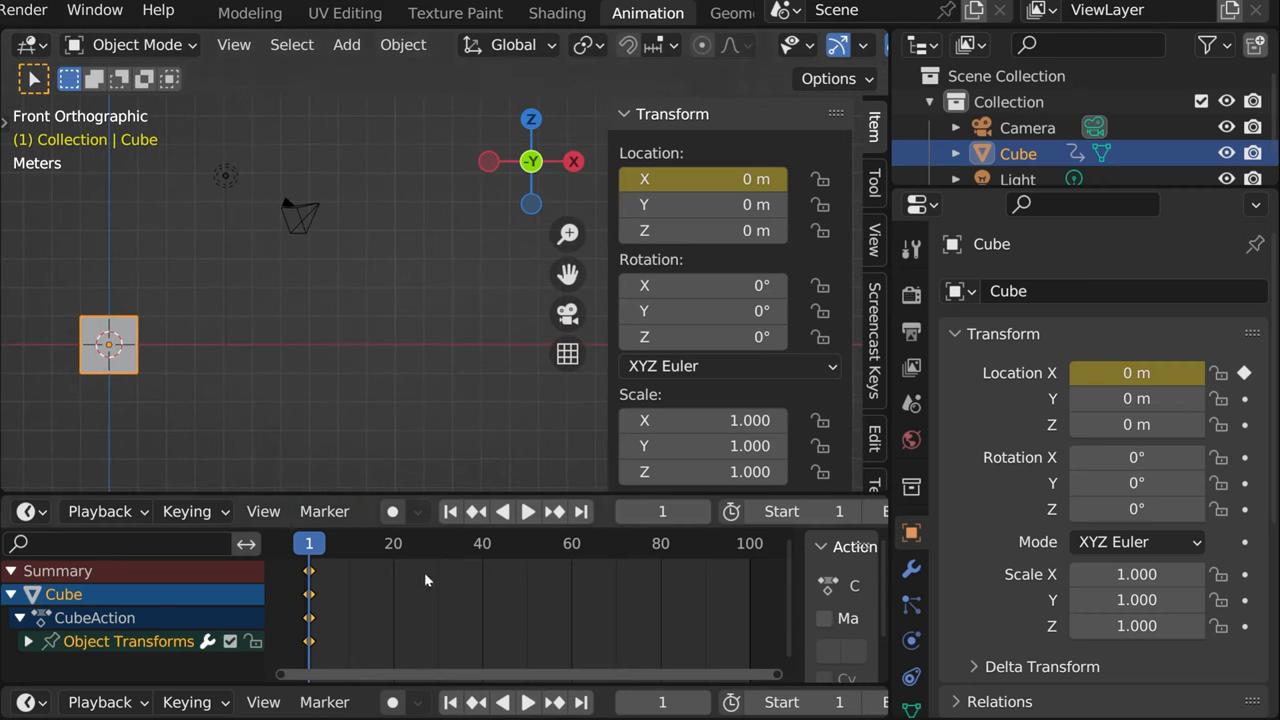
{"action": "left_click", "coordinate": [528, 544]}
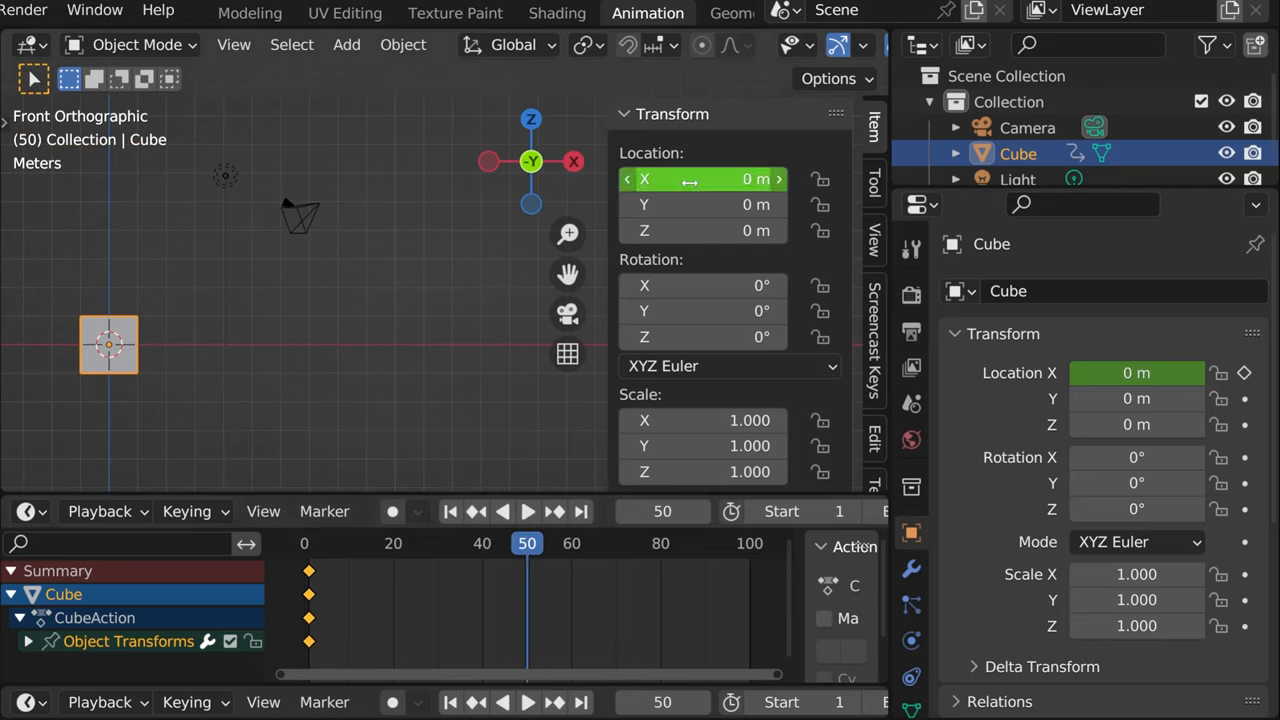
{"action": "mouse_move", "coordinate": [700, 180]}
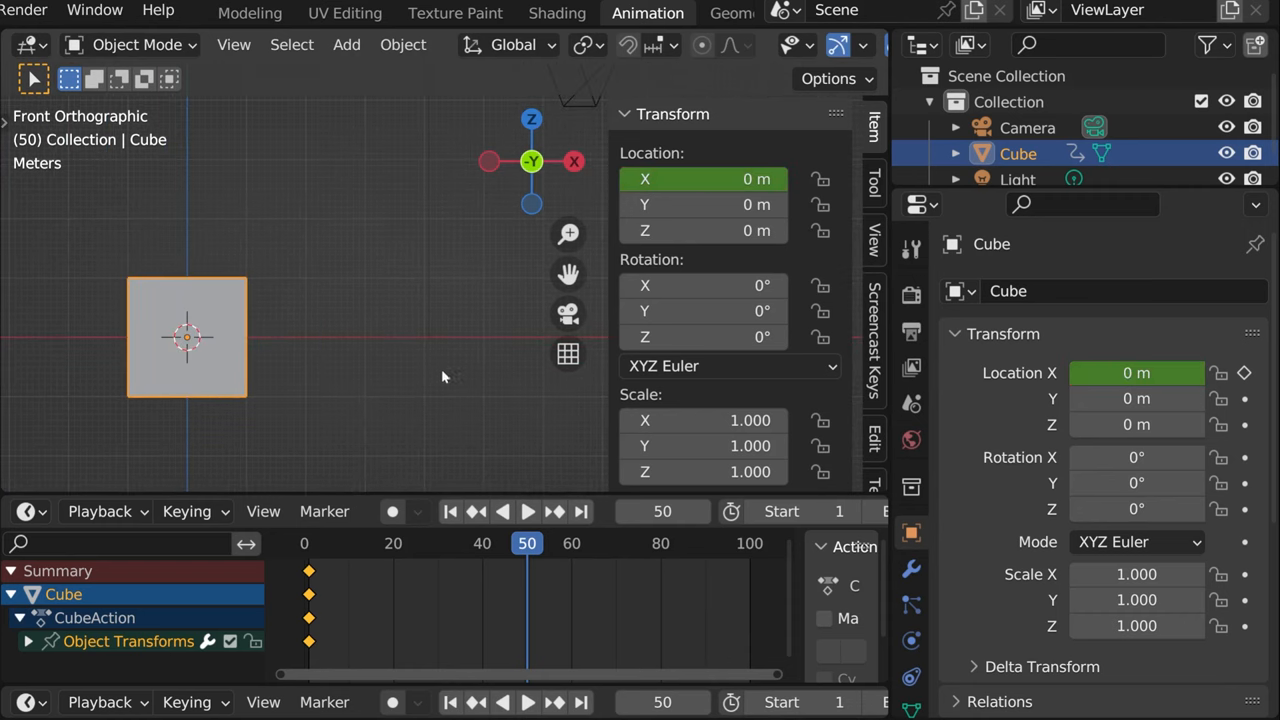
Set Location X to 2 m, insert a single keyframe at frame 50, and play the slide through frame 100.
{"action": "double_click", "coordinate": [704, 180]}
{"action": "type", "text": "2"}
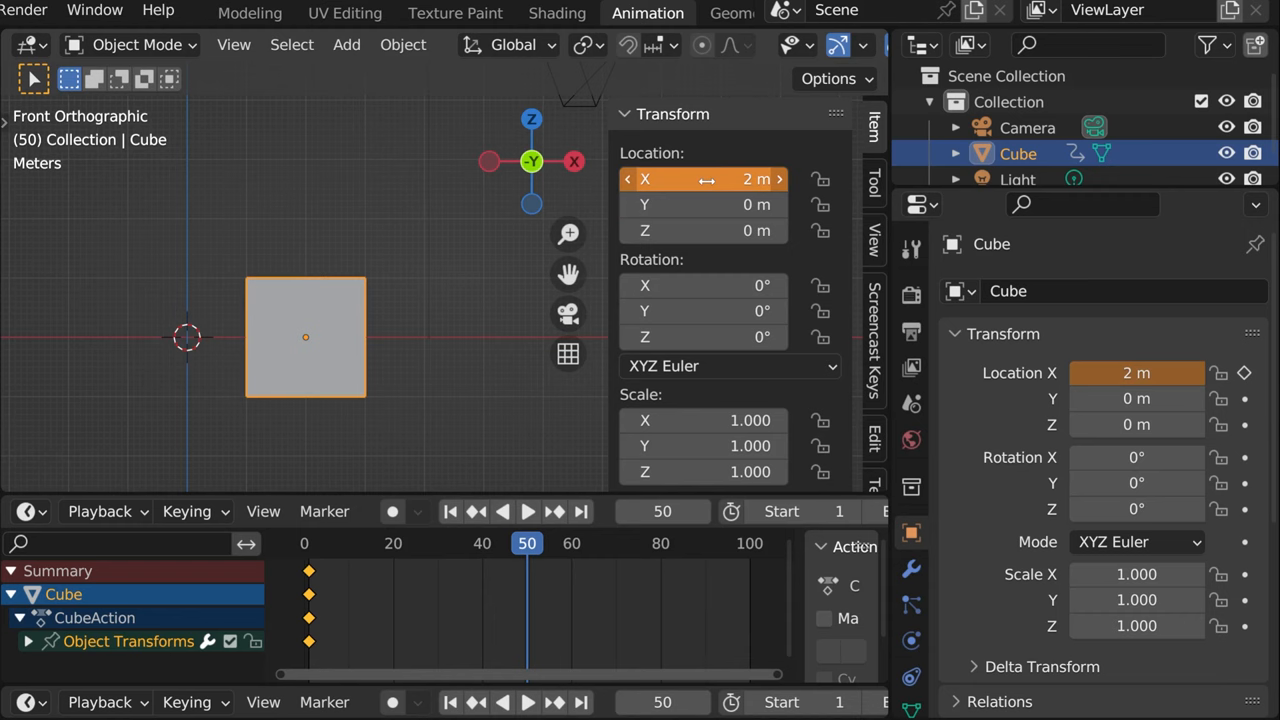
{"action": "right_click", "coordinate": [704, 178]}
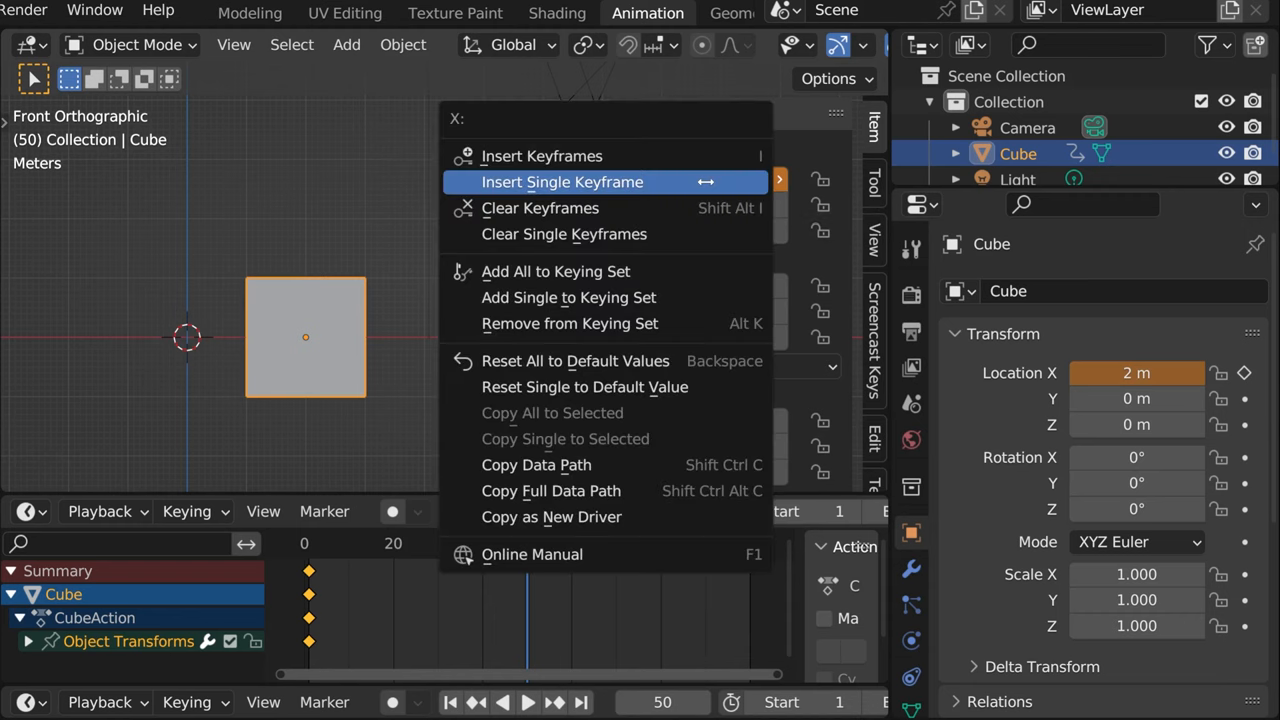
{"action": "left_click", "coordinate": [562, 180]}
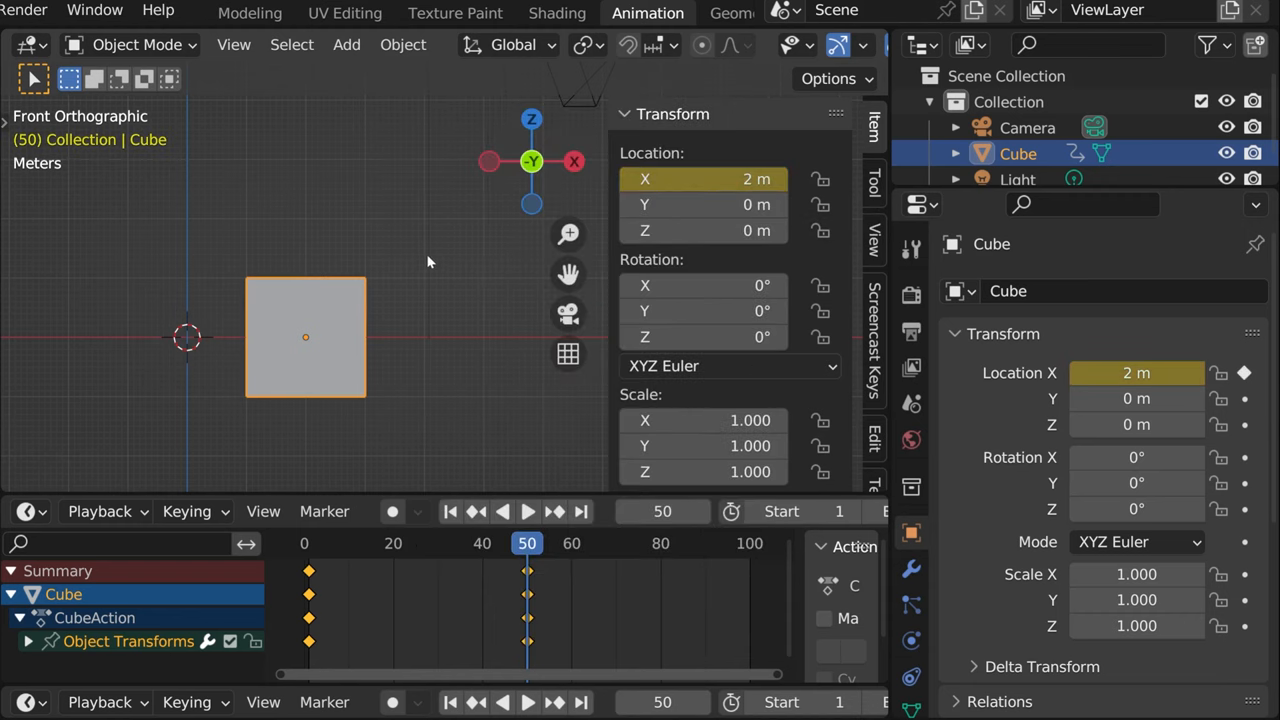
{"action": "left_click", "coordinate": [528, 512]}
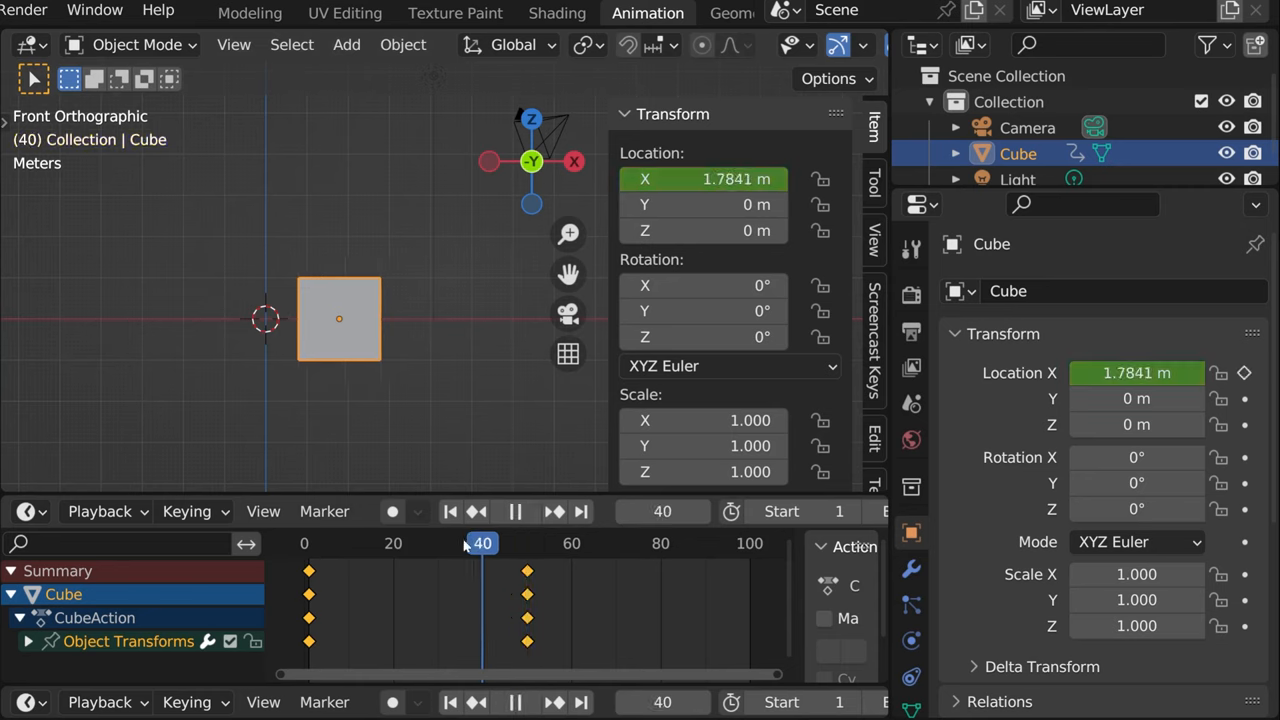
{"action": "left_click", "coordinate": [492, 544]}
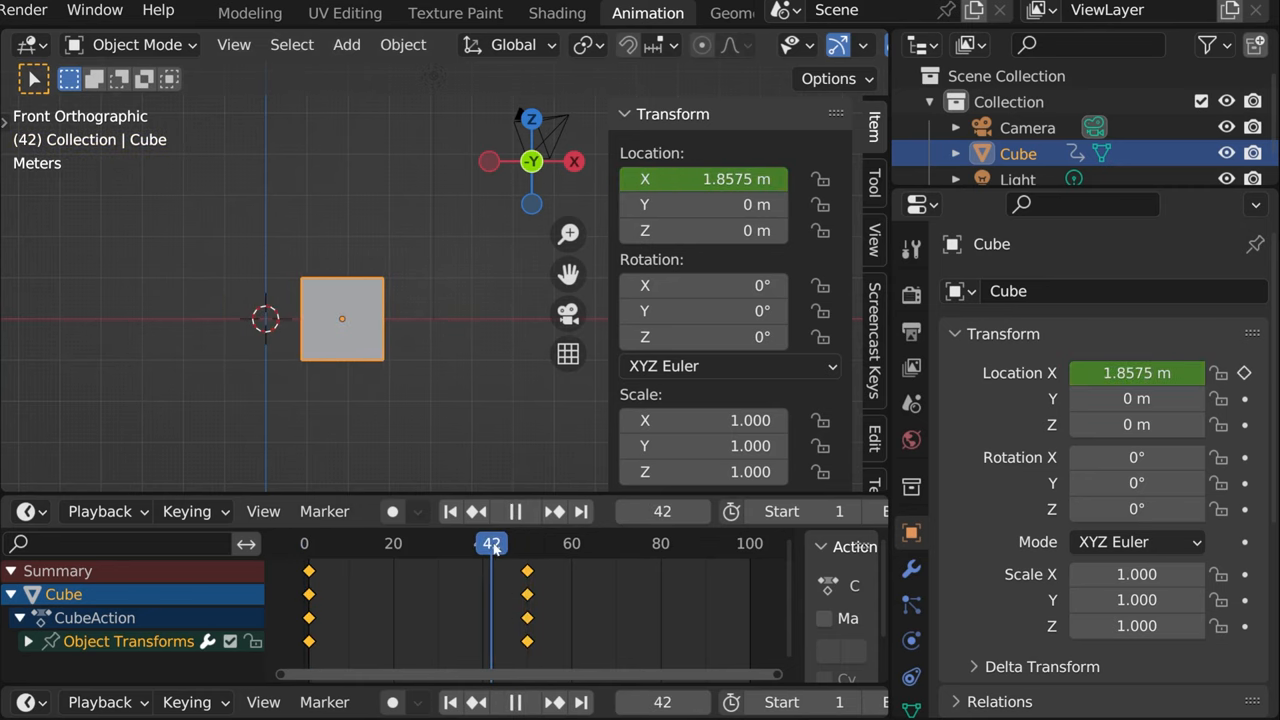
{"action": "left_click", "coordinate": [516, 512]}
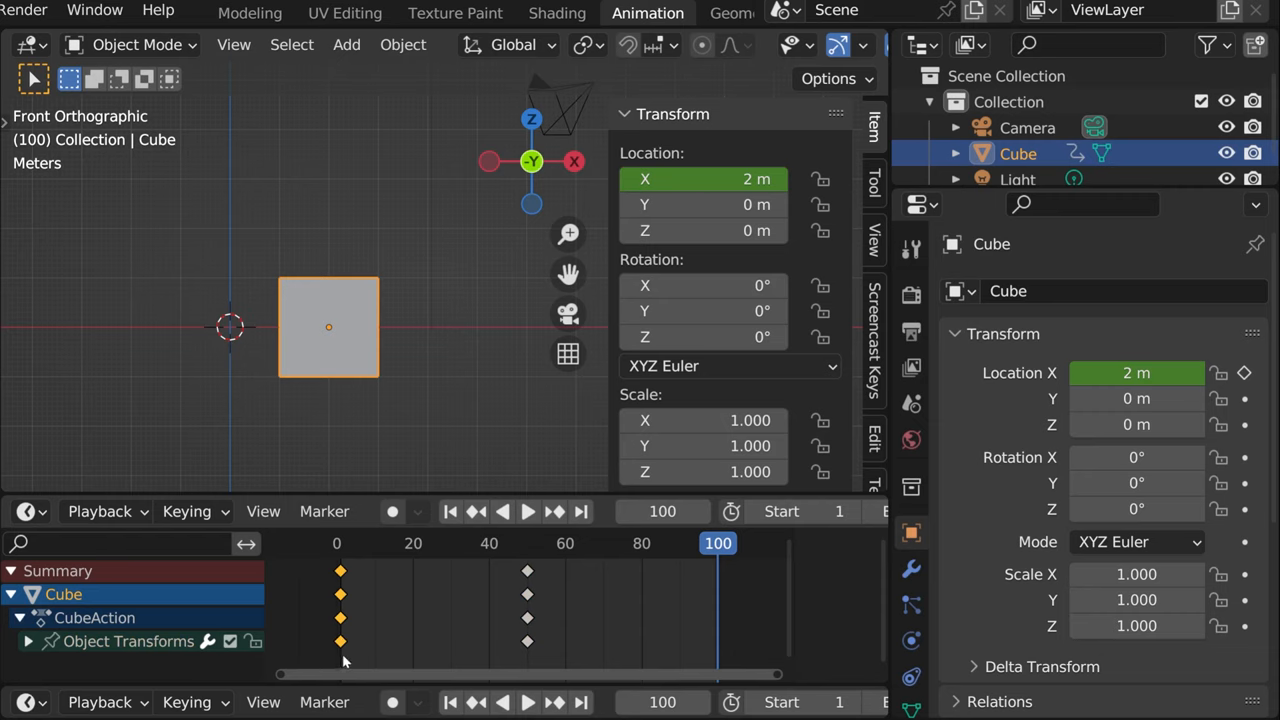
{"action": "key", "text": "shift+d"}
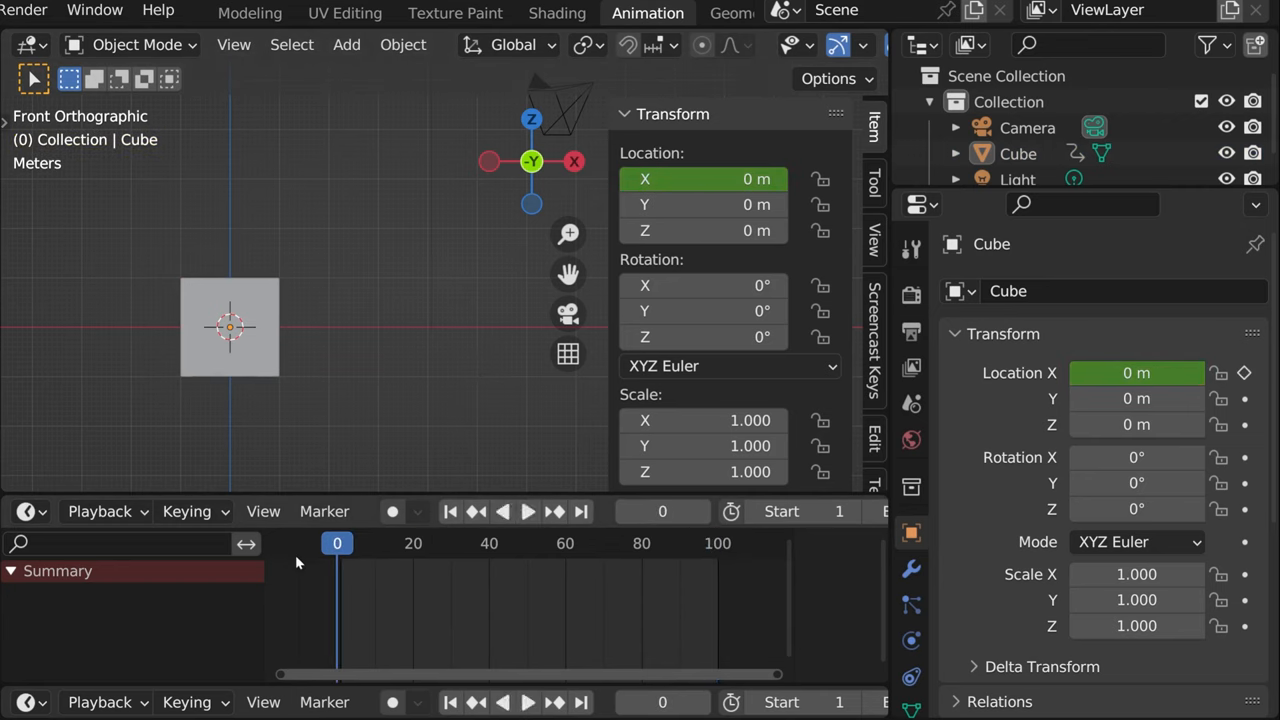
{"action": "left_click", "coordinate": [528, 512]}
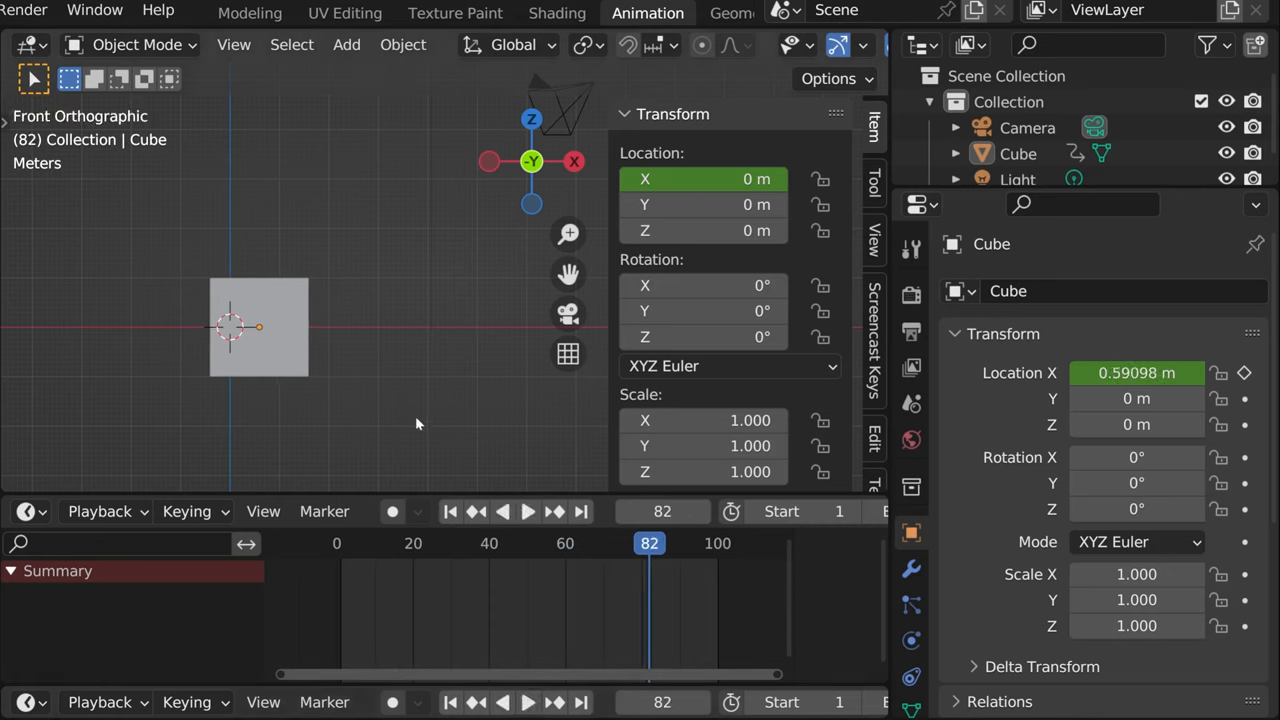
At frame 50 keyframe Location X at 10 m, then play and stop to check the slide out and back.
{"action": "left_click", "coordinate": [528, 512]}
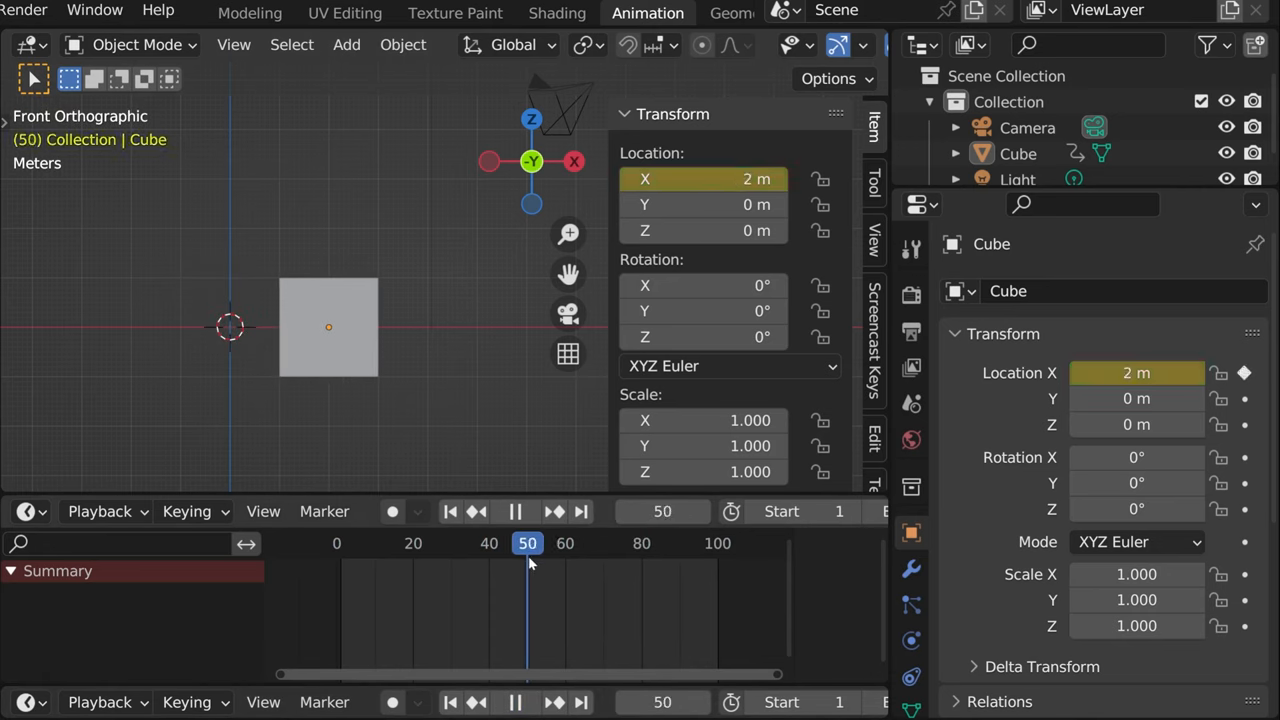
{"action": "double_click", "coordinate": [704, 178]}
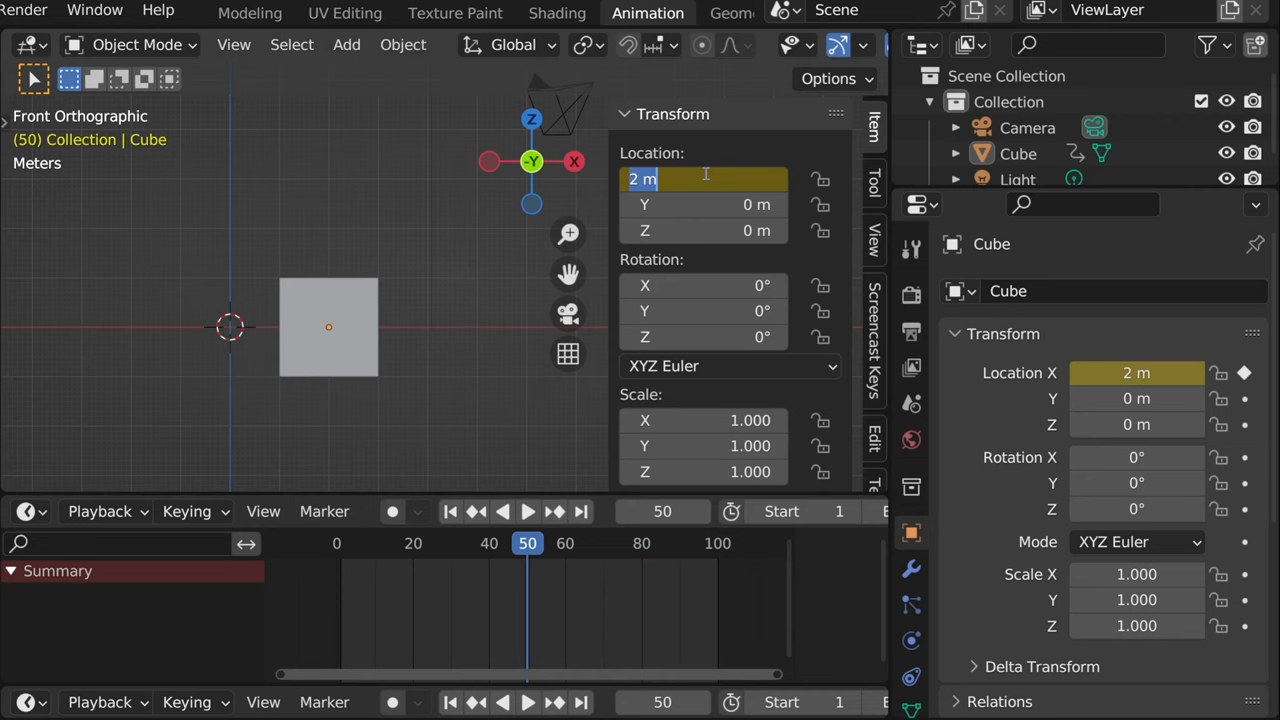
{"action": "type", "text": "10"}
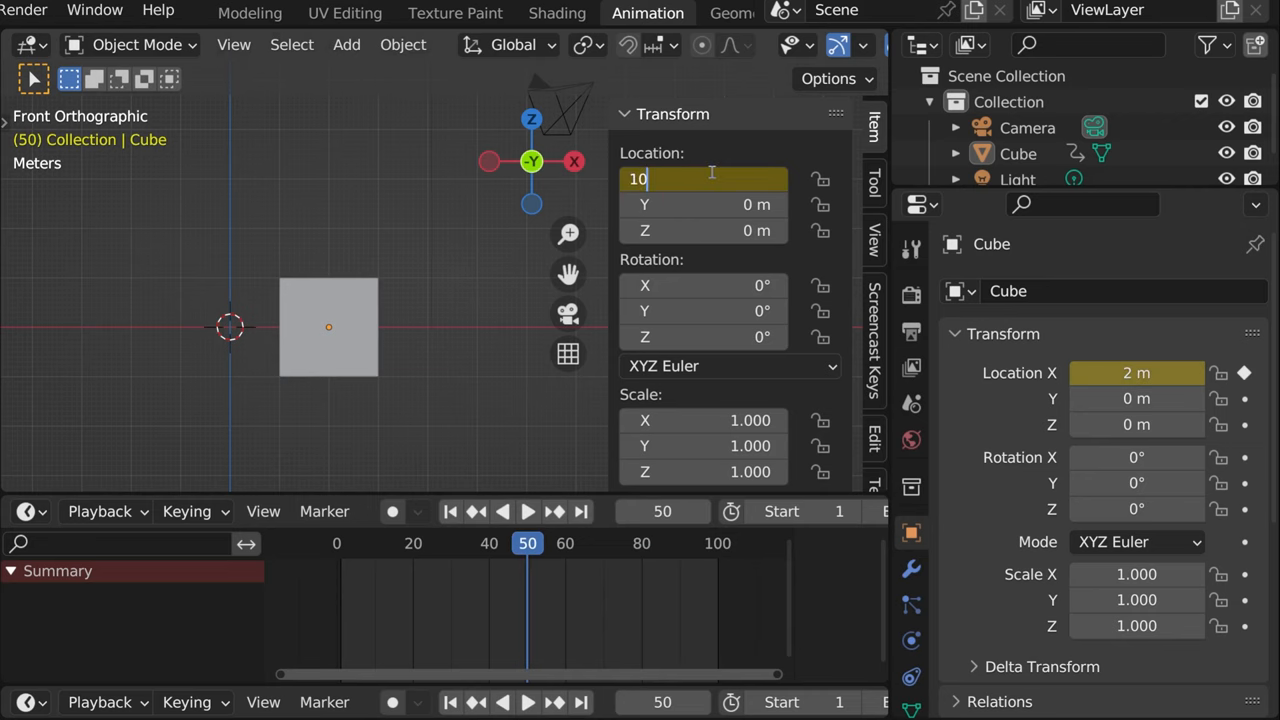
{"action": "right_click", "coordinate": [704, 180]}
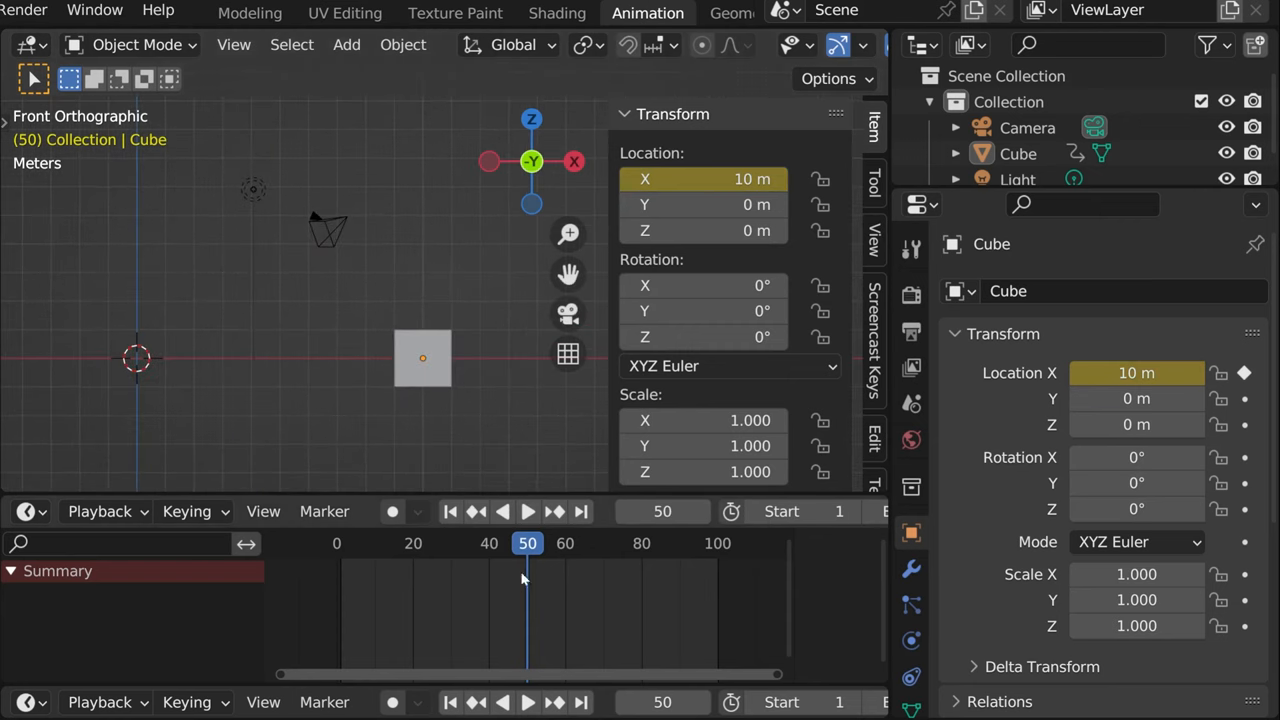
{"action": "left_click", "coordinate": [528, 512]}
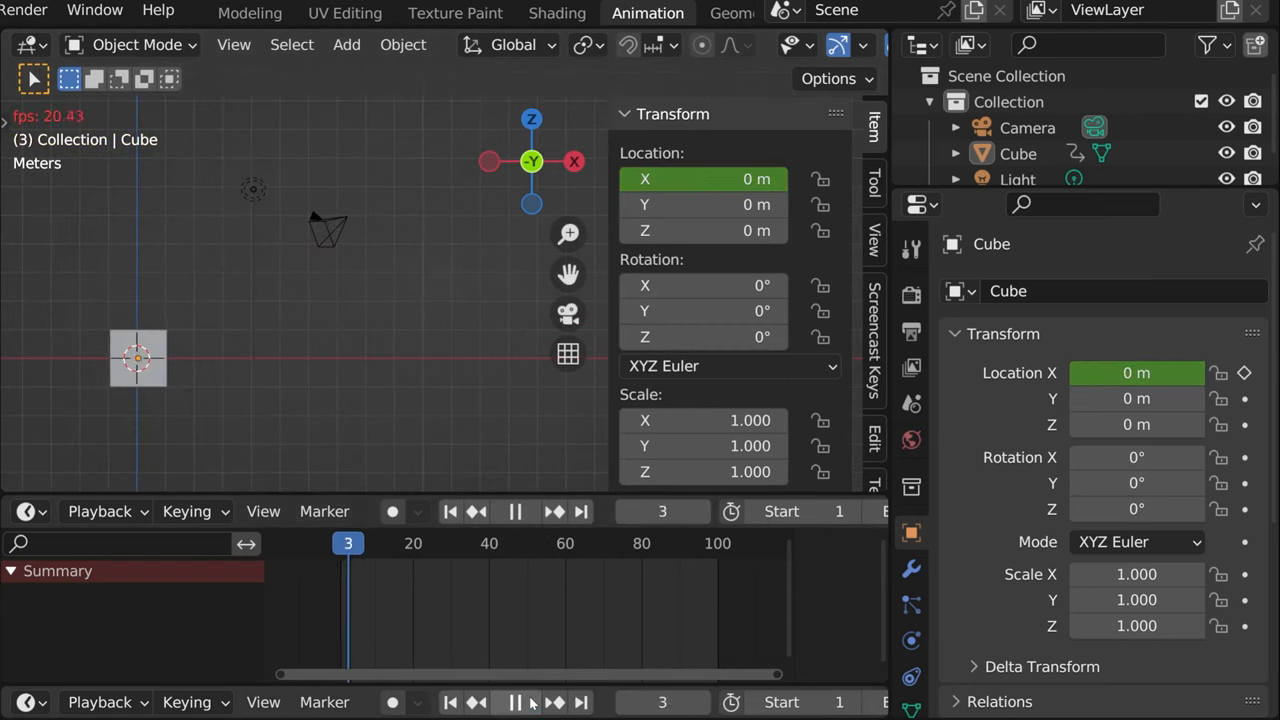
{"action": "left_click", "coordinate": [516, 512]}
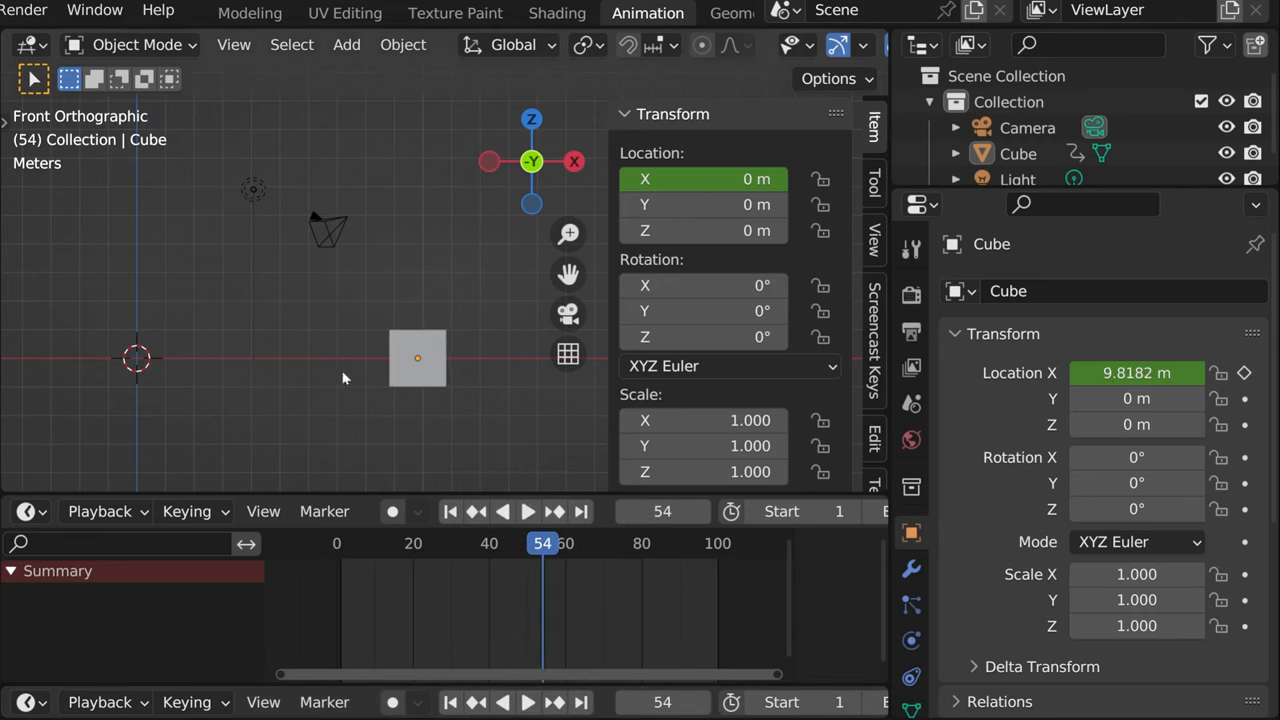
{"action": "mouse_move", "coordinate": [316, 390]}
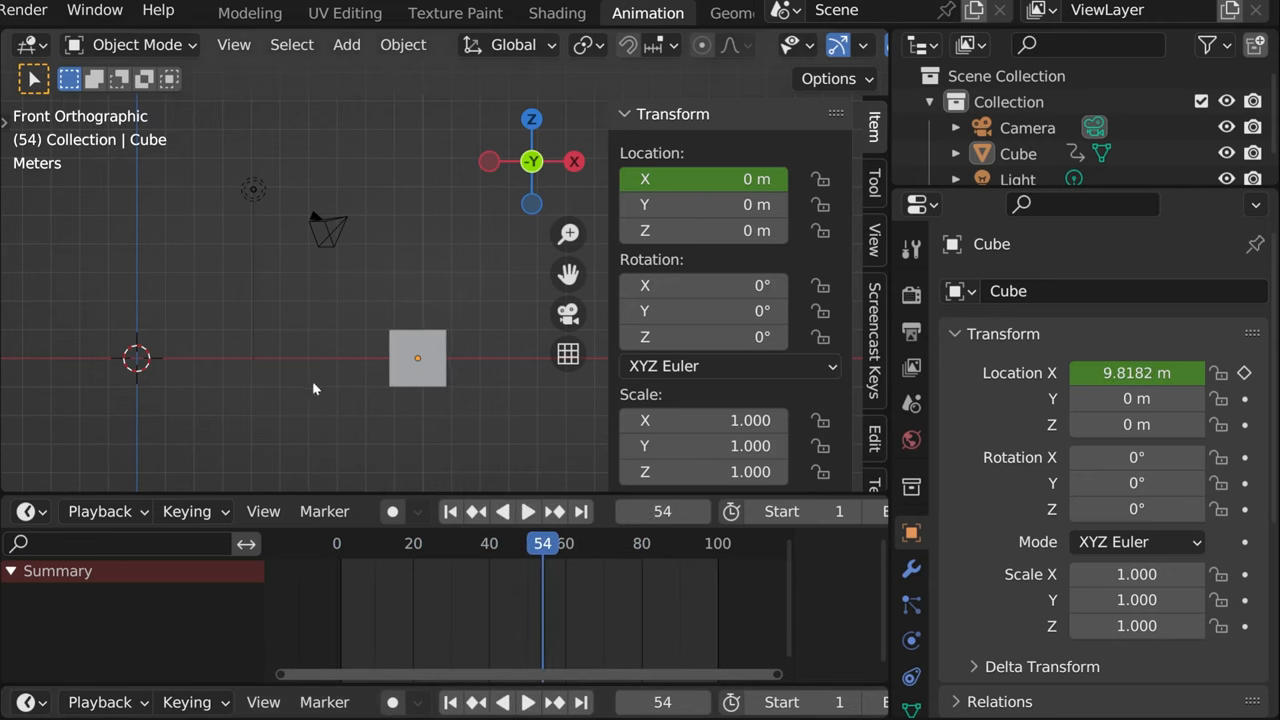
{"action": "mouse_move", "coordinate": [324, 388]}
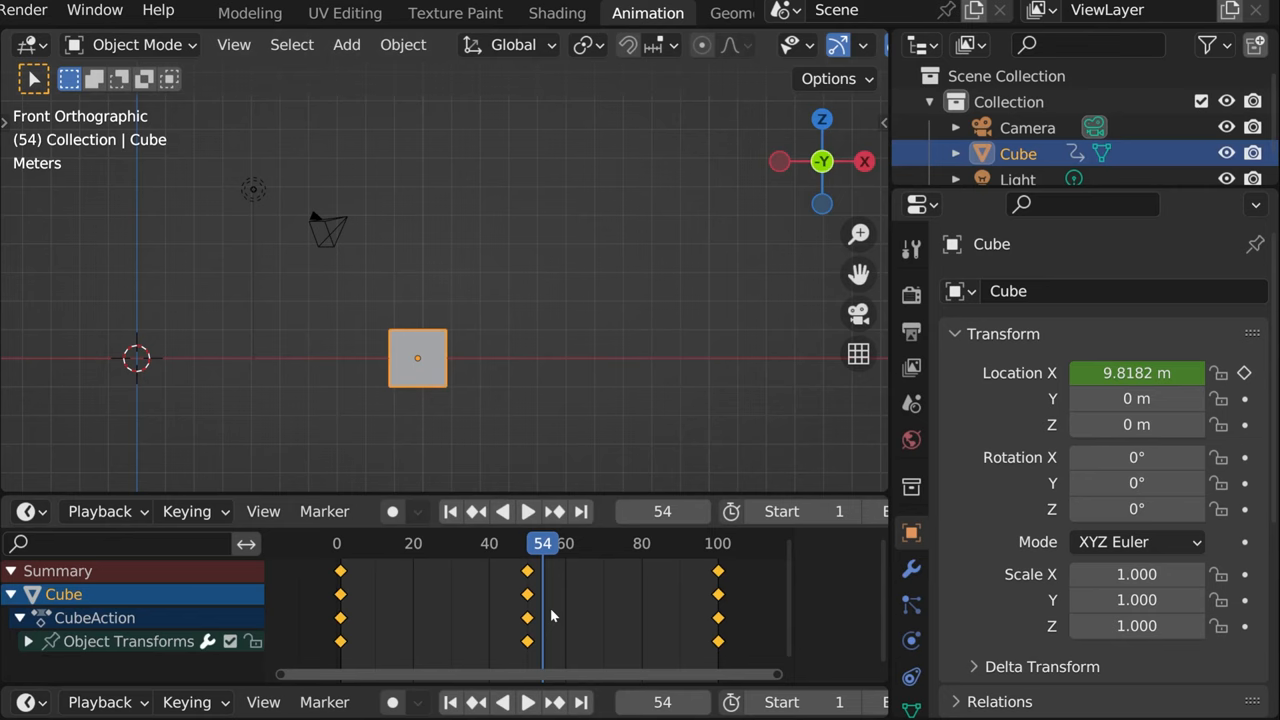
Set the selected location keyframes' Interpolation Mode to Linear in the Dope Sheet.
{"action": "right_click", "coordinate": [550, 616]}
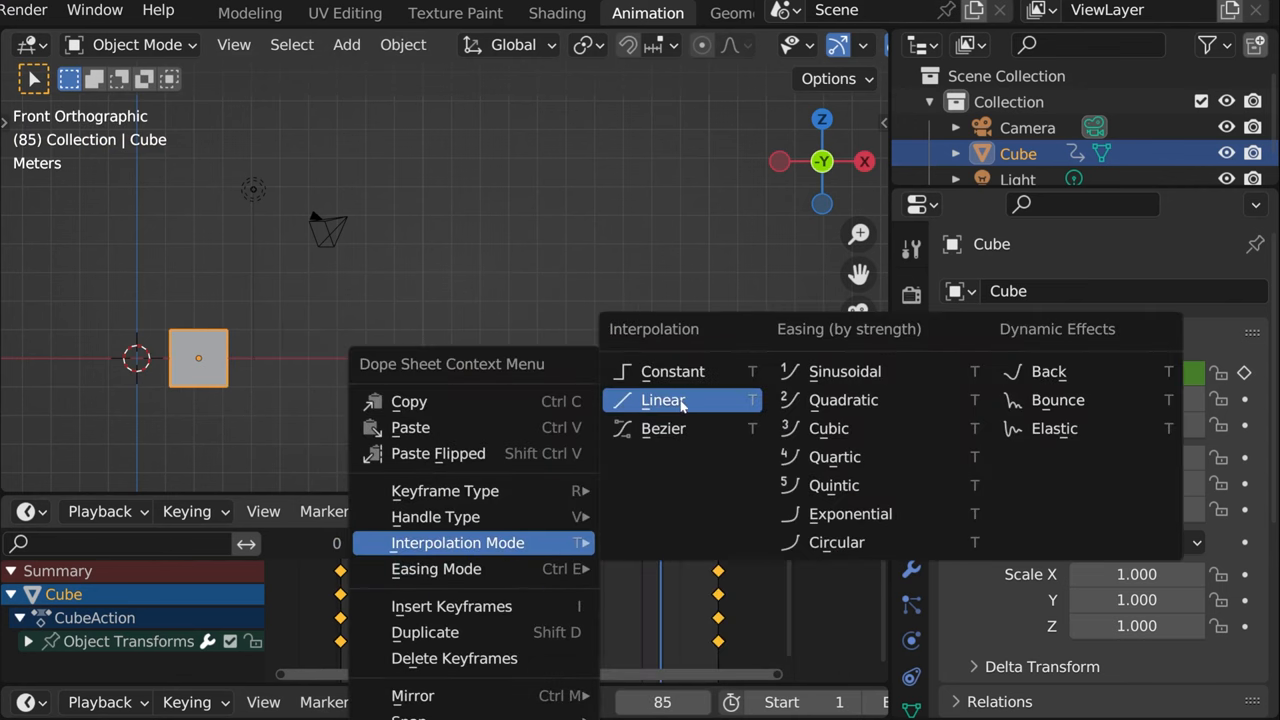
{"action": "left_click", "coordinate": [664, 400]}
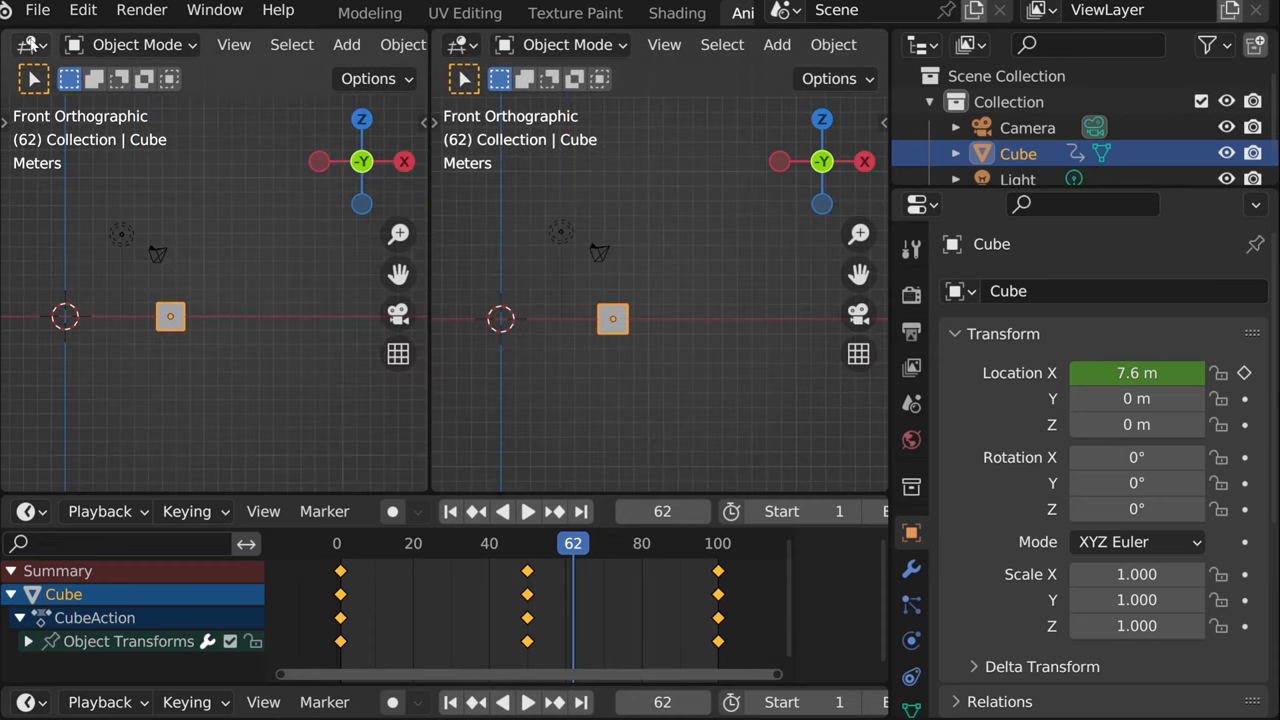
Make the left area a Graph Editor, frame the X-location curve and select its last keyframe.
{"action": "left_click", "coordinate": [28, 44]}
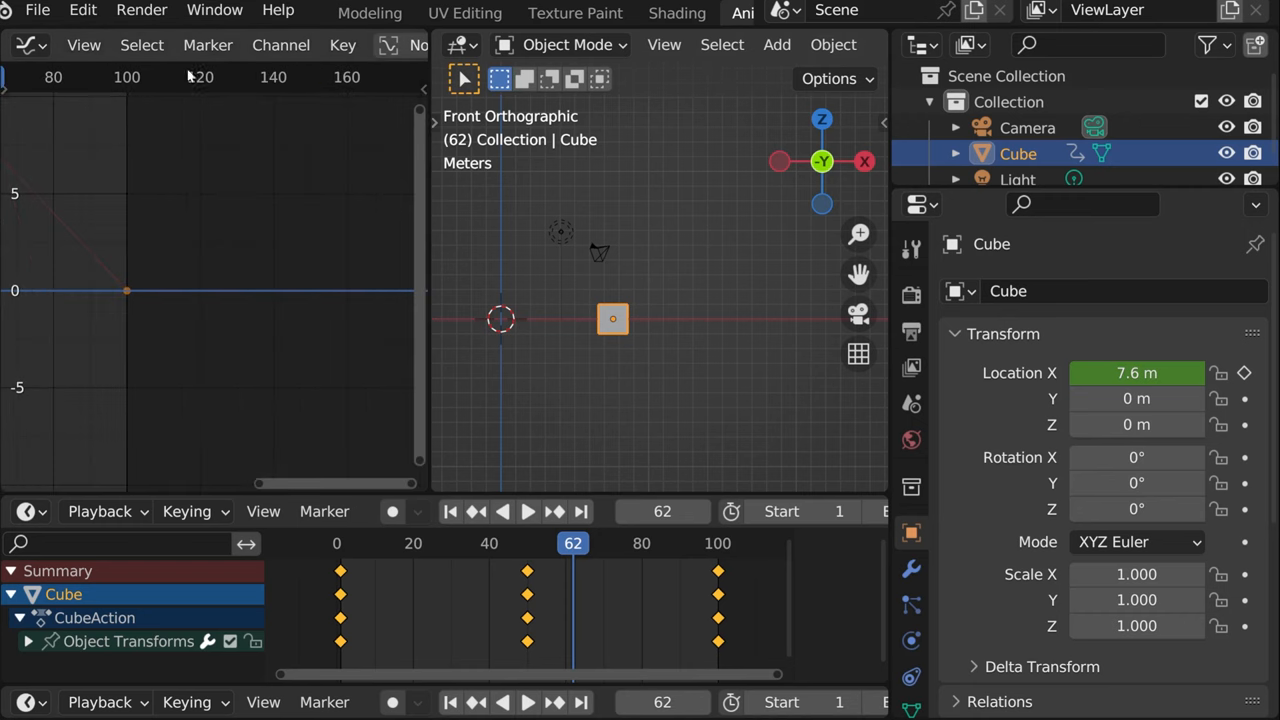
{"action": "left_click", "coordinate": [84, 44]}
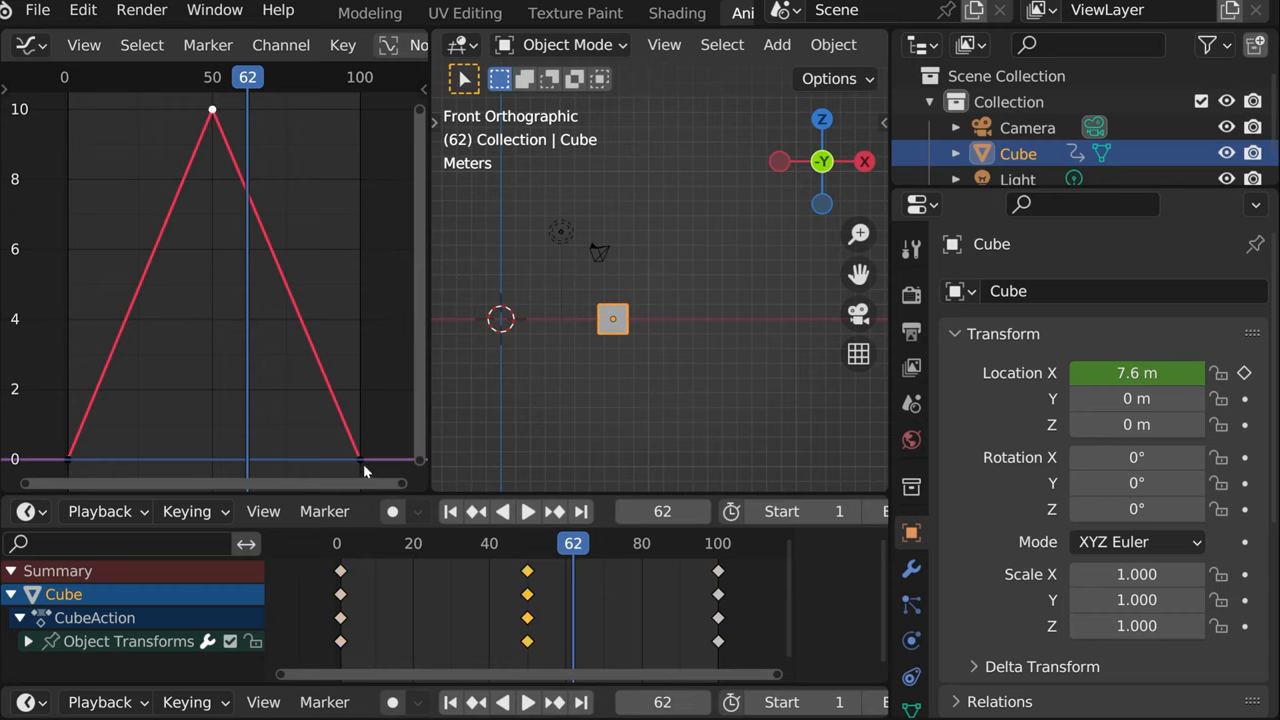
{"action": "left_click", "coordinate": [528, 512]}
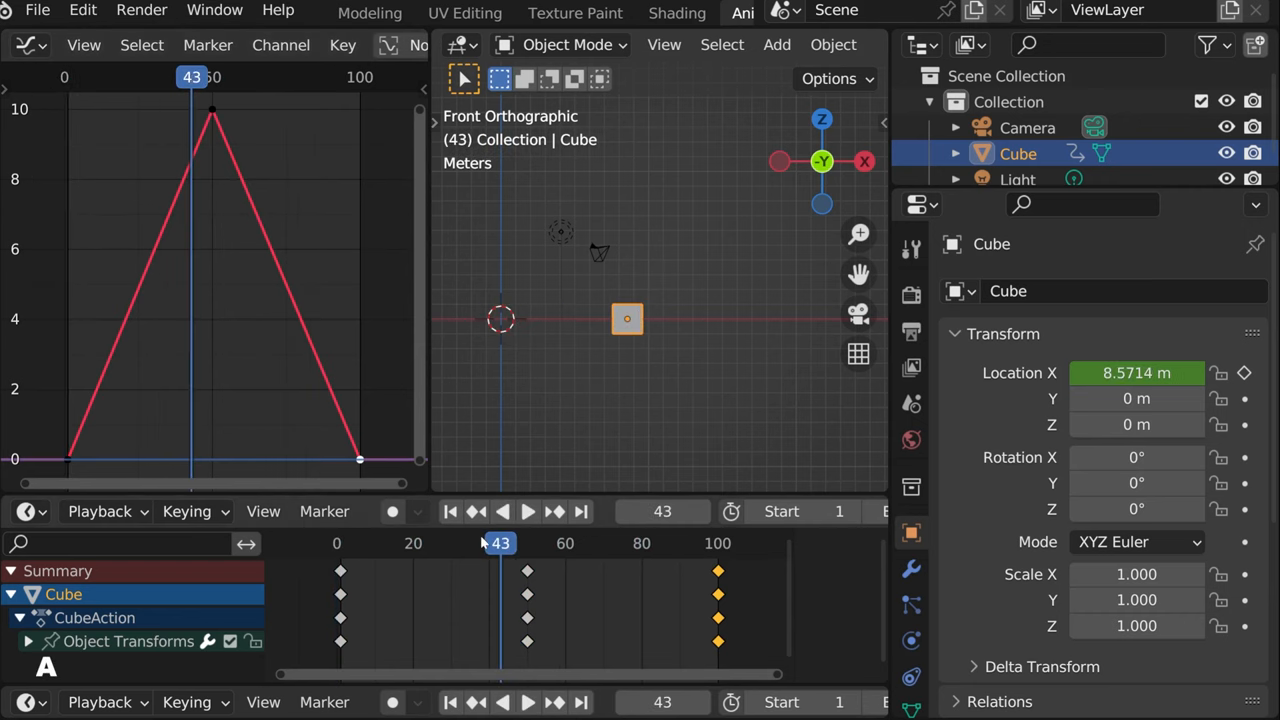
Switch the keyframes to Bezier interpolation and lengthen both peak handles to flatten the top.
{"action": "right_click", "coordinate": [500, 620]}
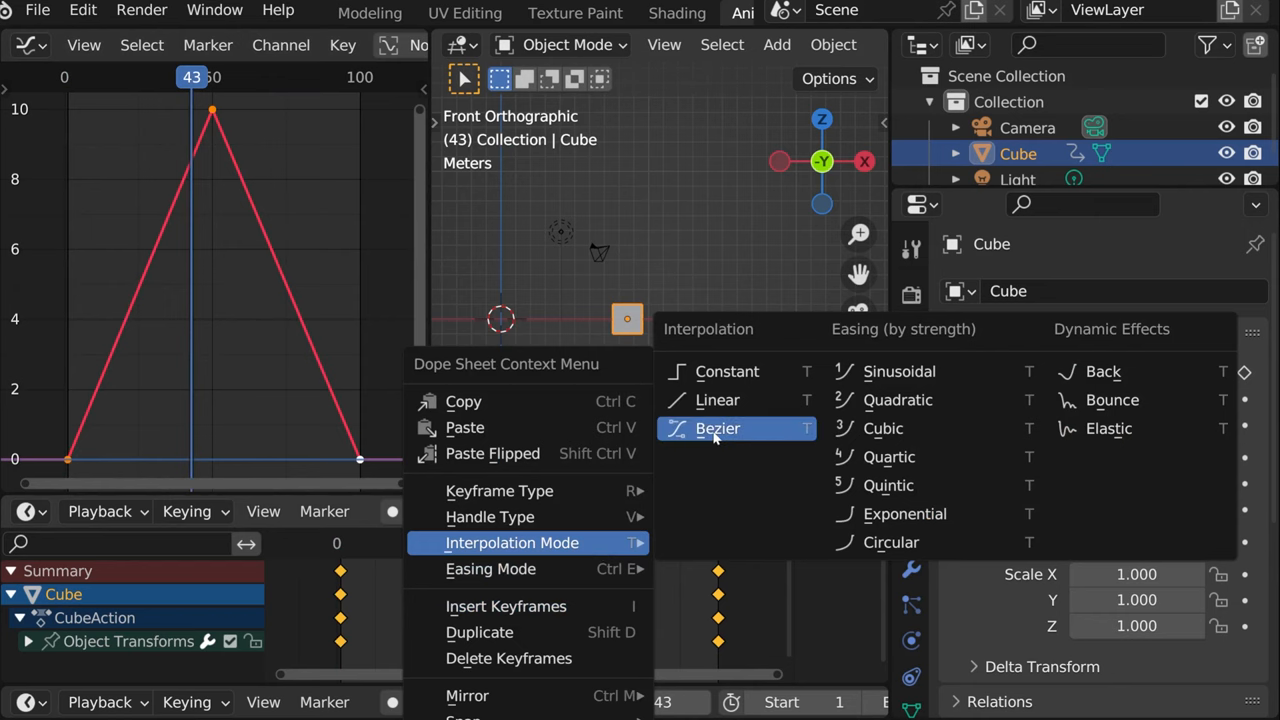
{"action": "mouse_move", "coordinate": [718, 428]}
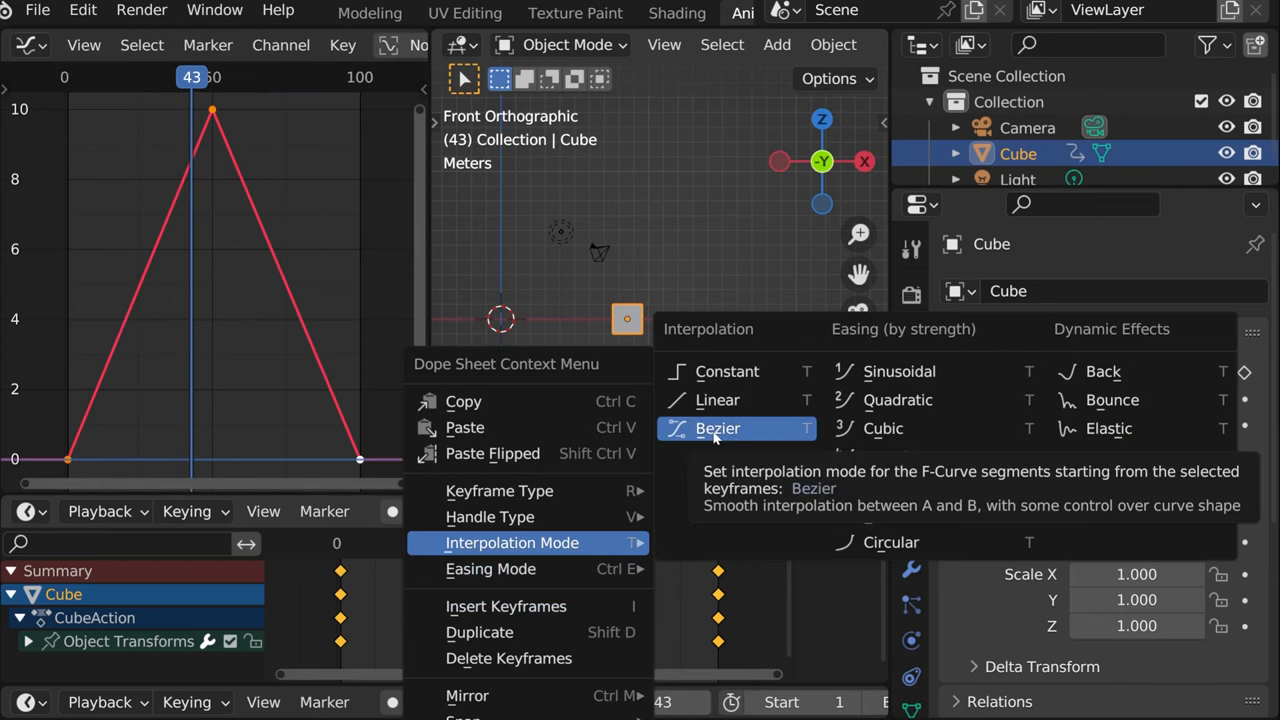
{"action": "left_click", "coordinate": [718, 428]}
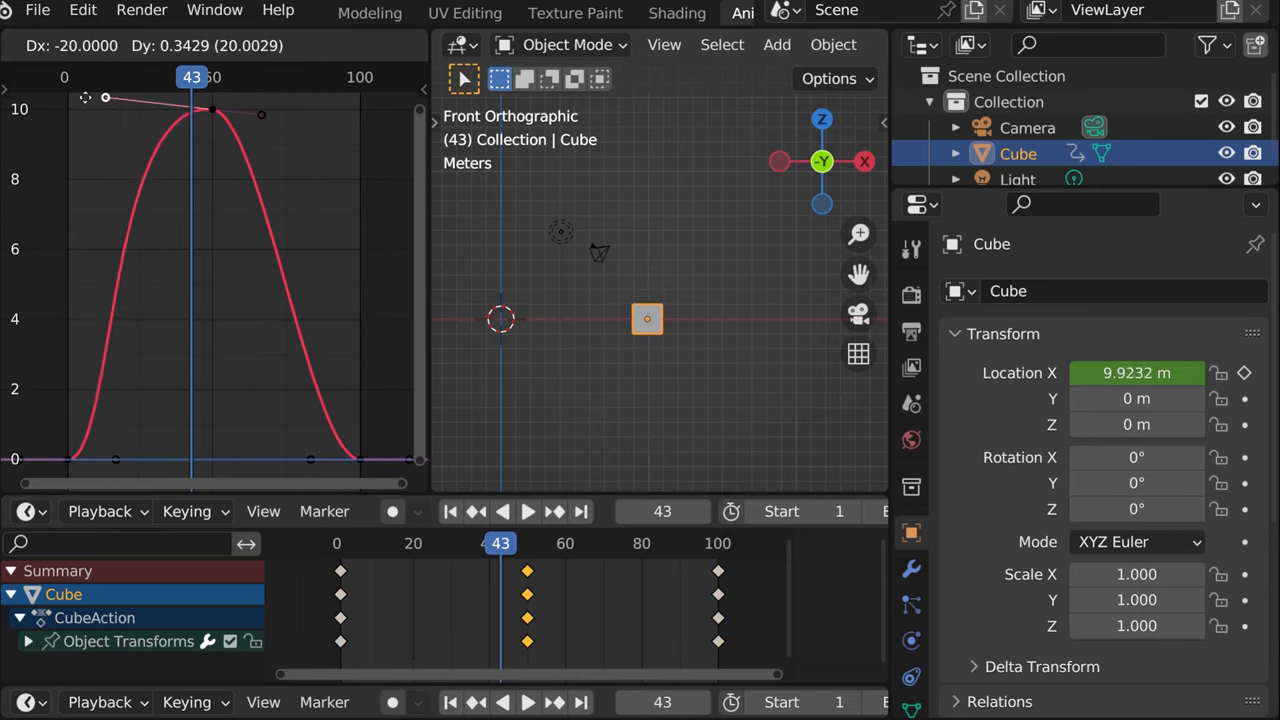
{"action": "left_click_drag", "start_coordinate": [104, 98], "coordinate": [112, 108]}
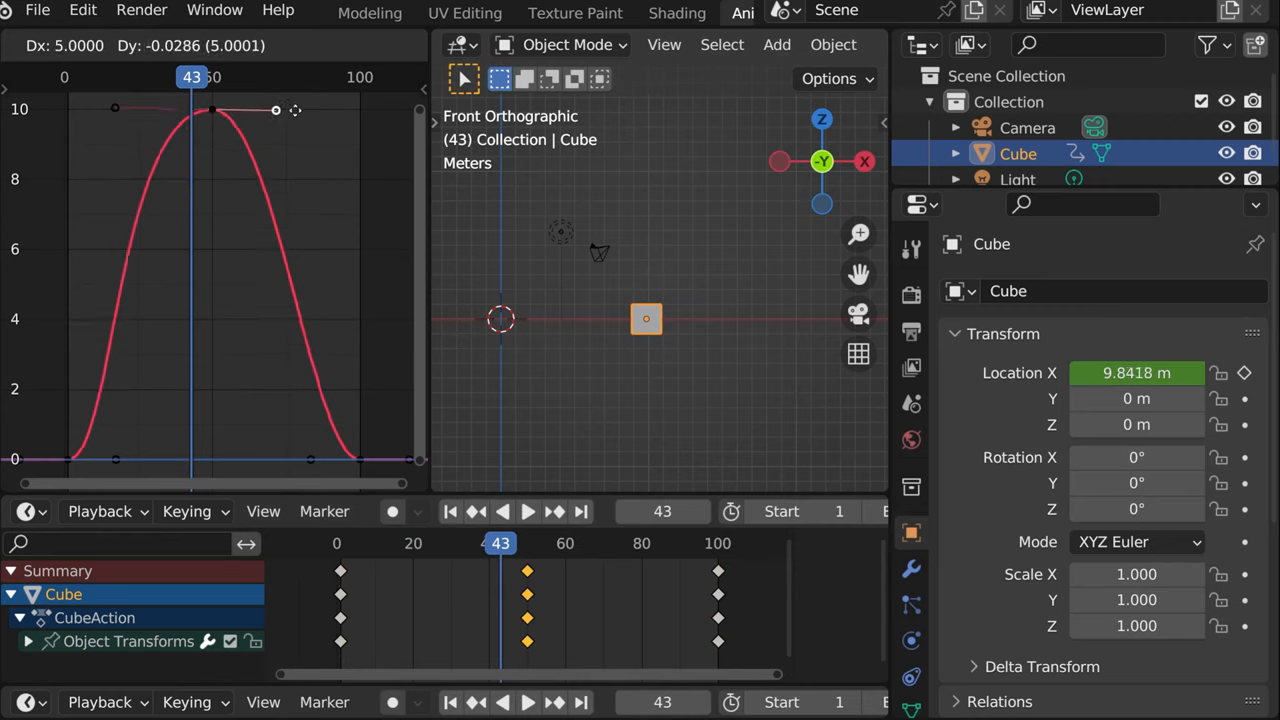
{"action": "left_click_drag", "start_coordinate": [276, 110], "coordinate": [318, 110]}
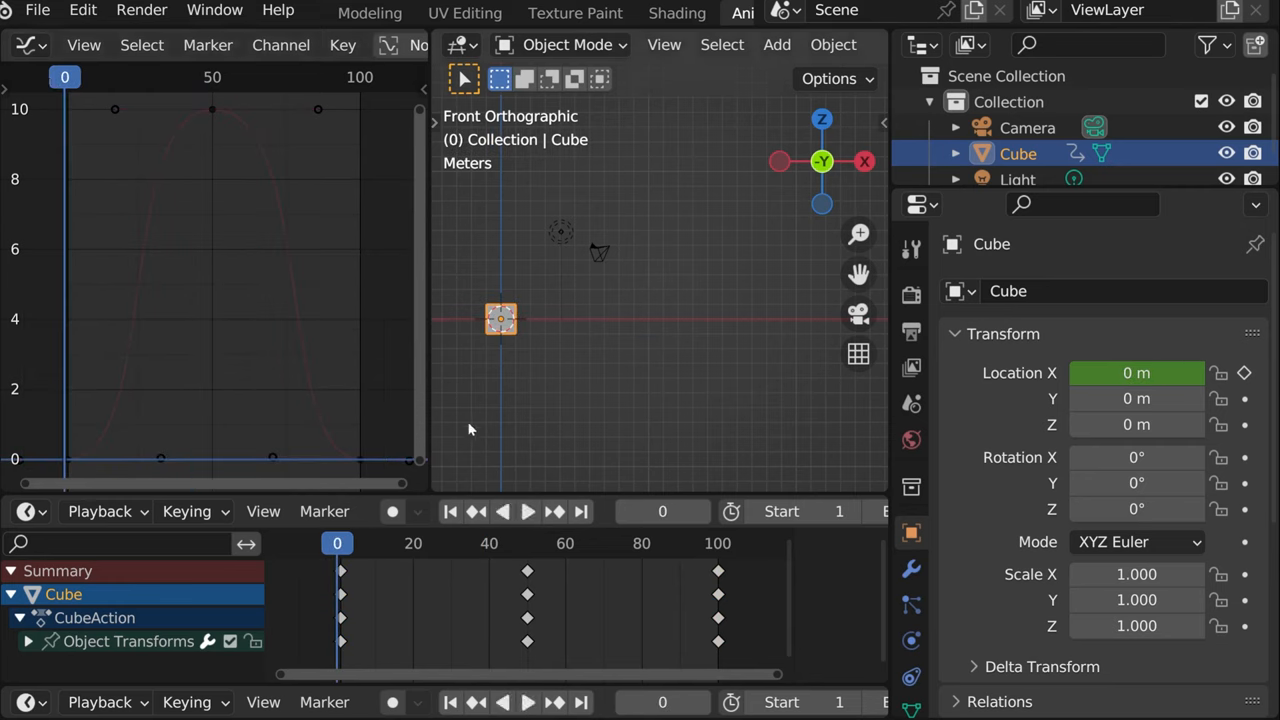
{"action": "mouse_move", "coordinate": [184, 100]}
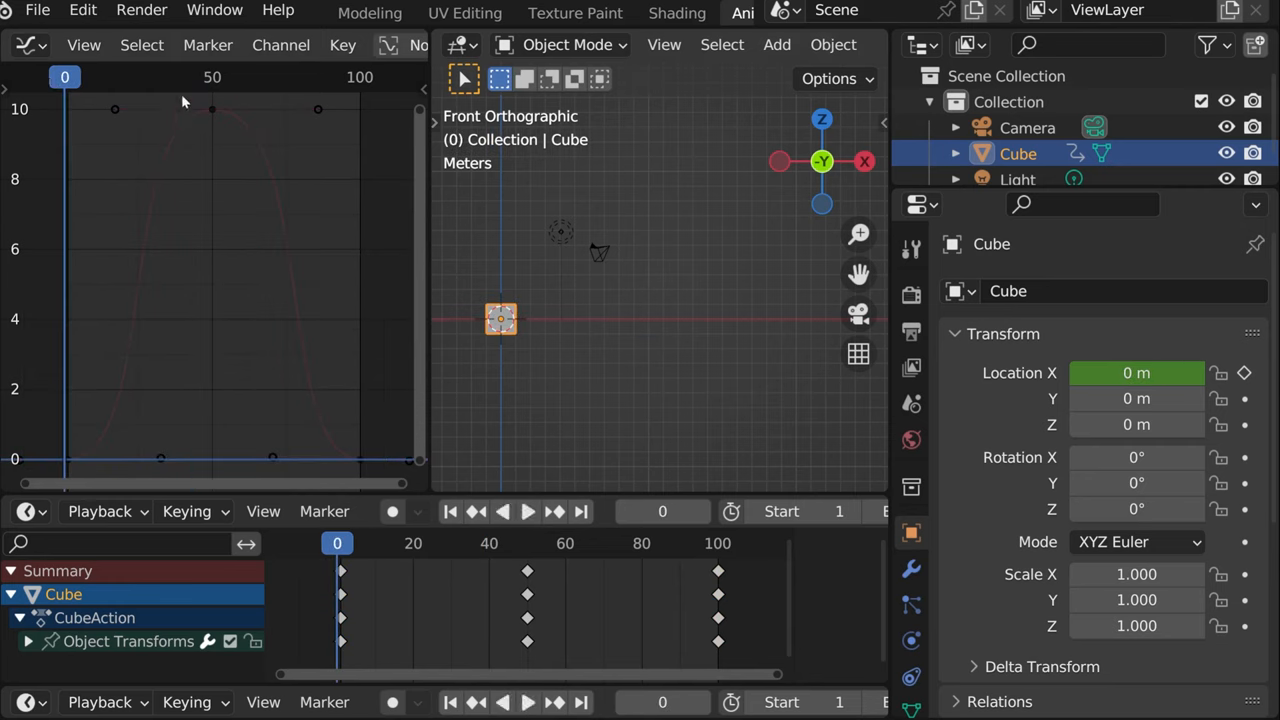
Play and stop the eased slide, then join the Graph Editor back into the 3D viewport.
{"action": "left_click", "coordinate": [528, 512]}
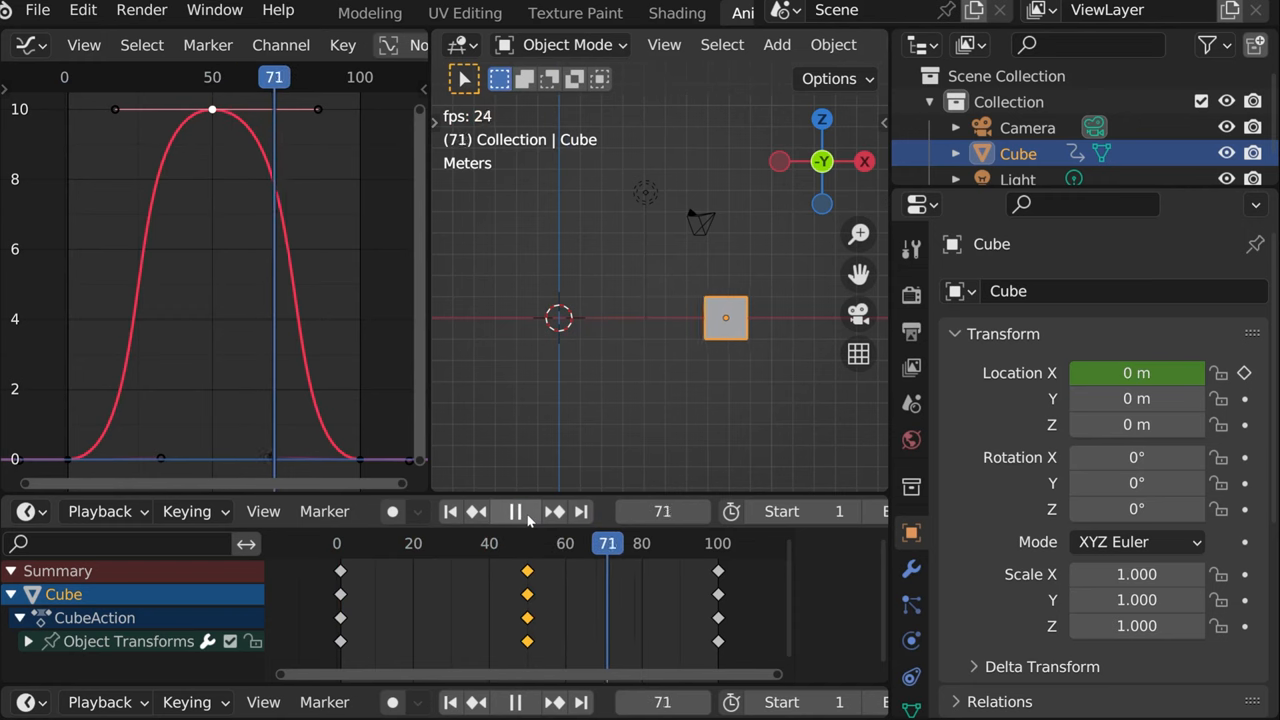
{"action": "left_click", "coordinate": [514, 512]}
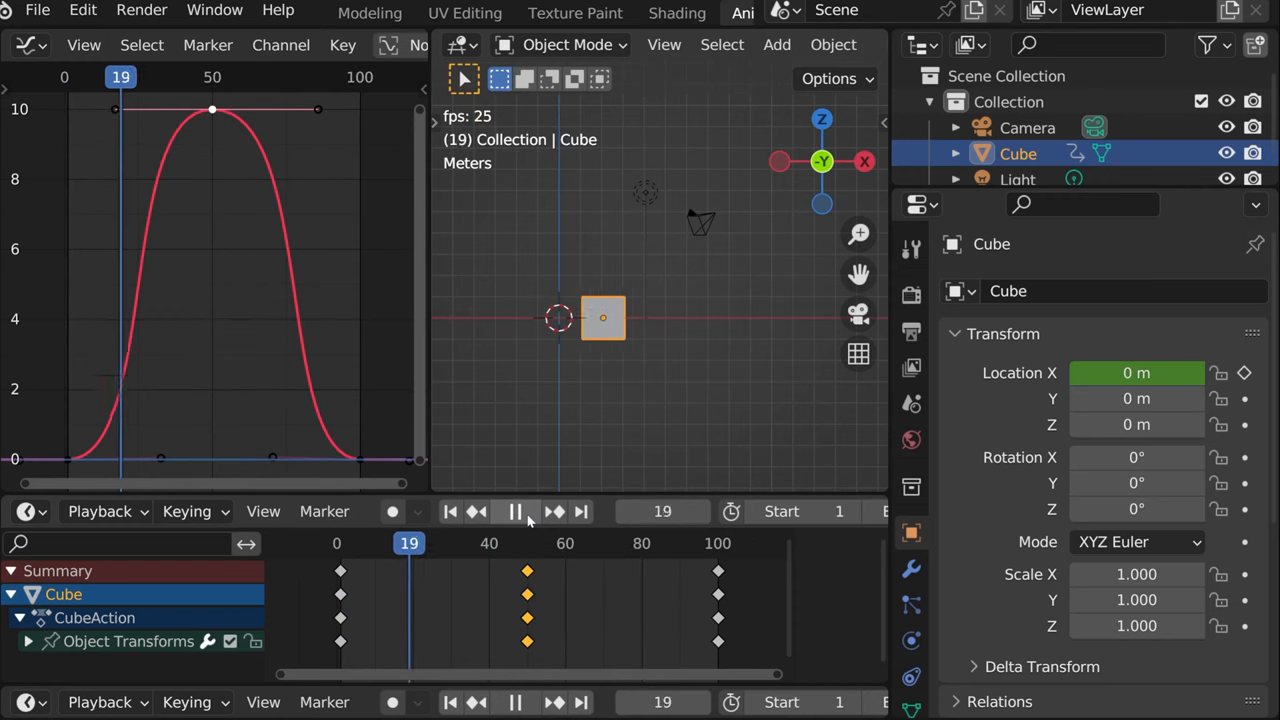
{"action": "left_click", "coordinate": [516, 512]}
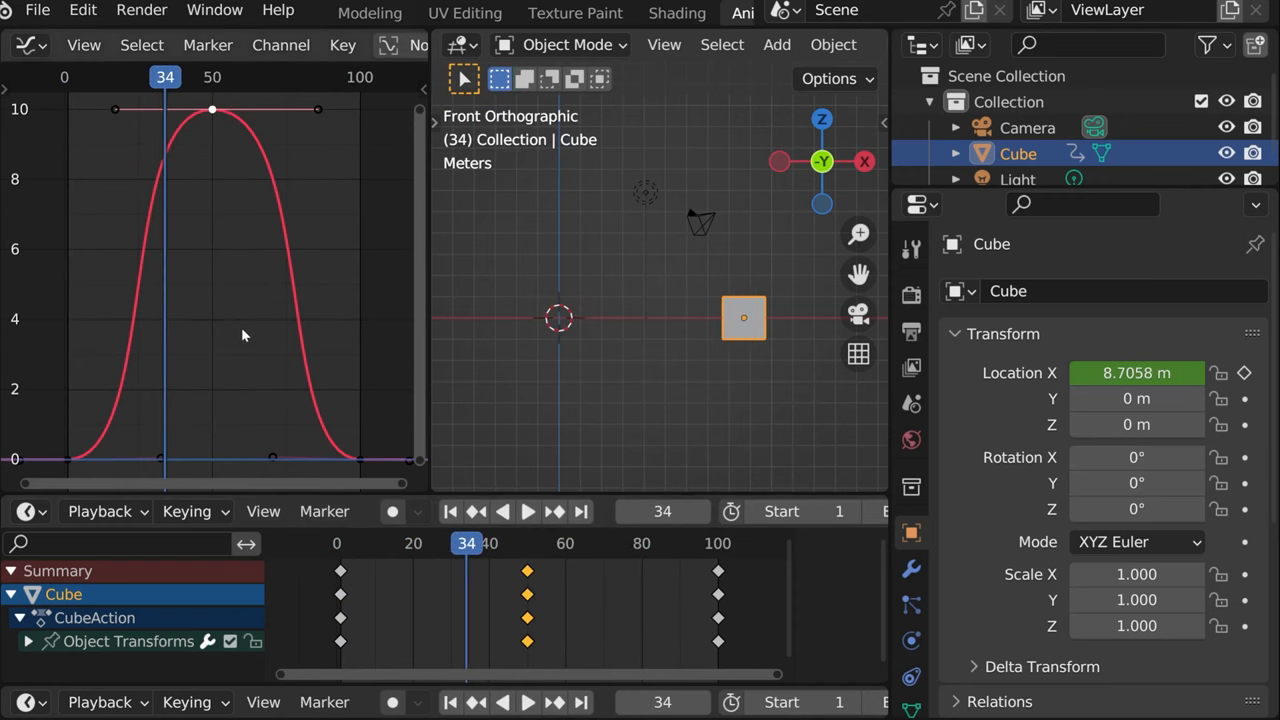
{"action": "mouse_move", "coordinate": [264, 348]}
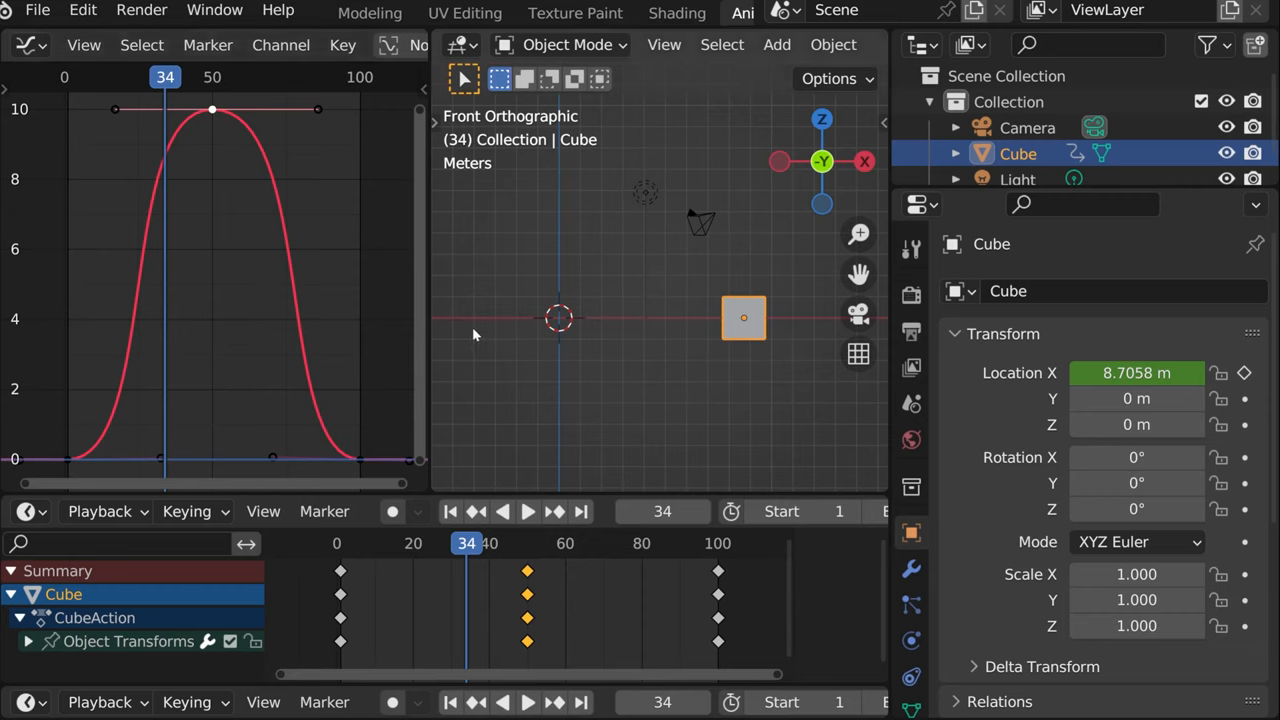
{"action": "mouse_move", "coordinate": [848, 470]}
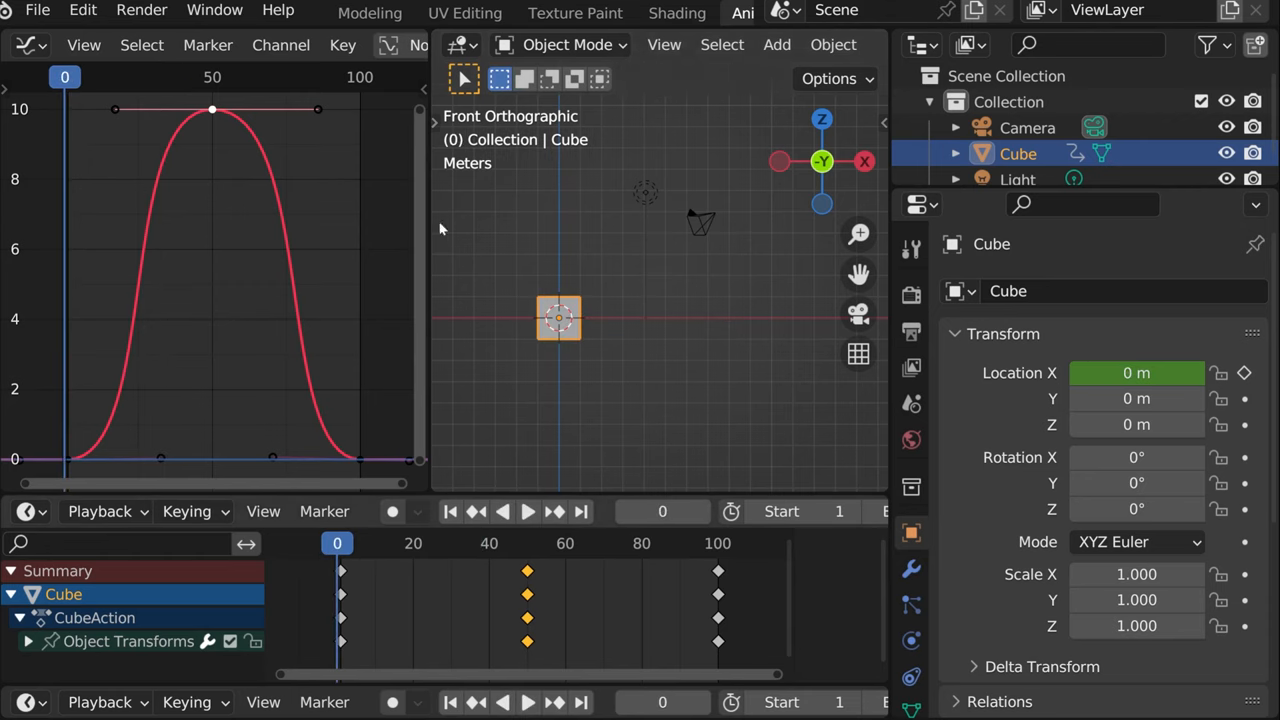
{"action": "right_click", "coordinate": [440, 228]}
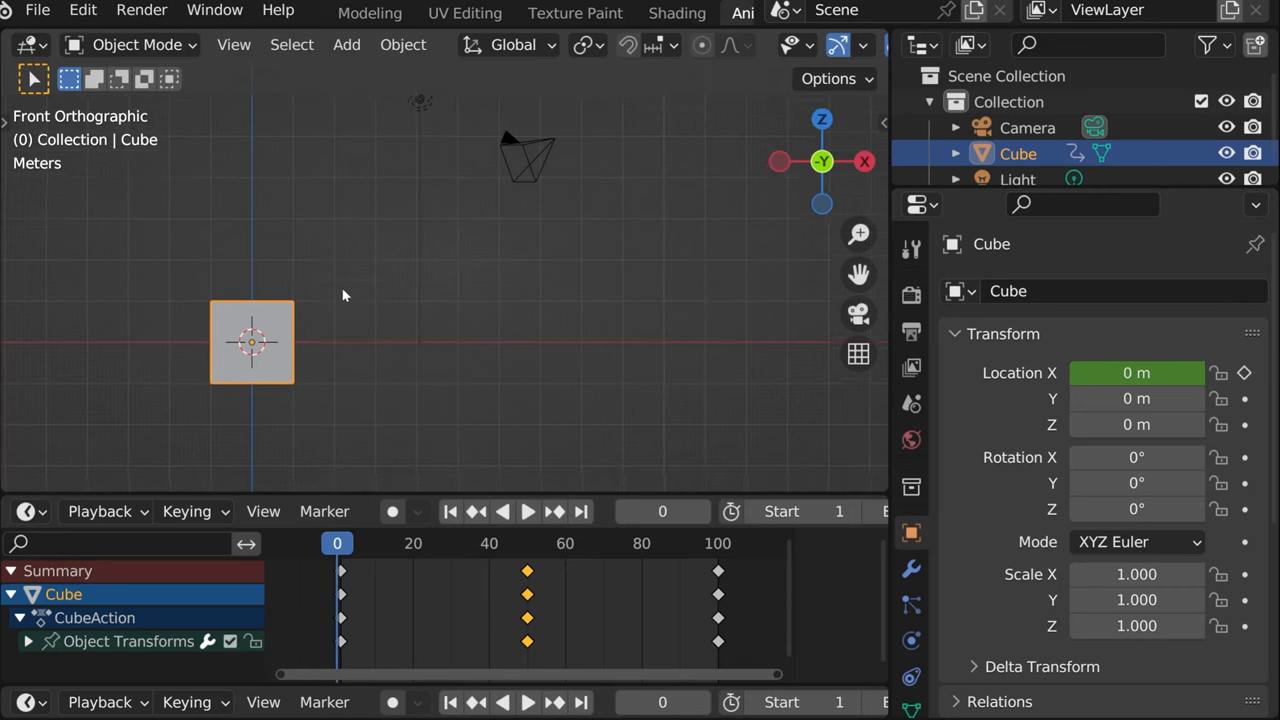
Insert rotation keyframes with Z at 360° on frame 50 and expand the Dope Sheet channels.
{"action": "left_click", "coordinate": [528, 512]}
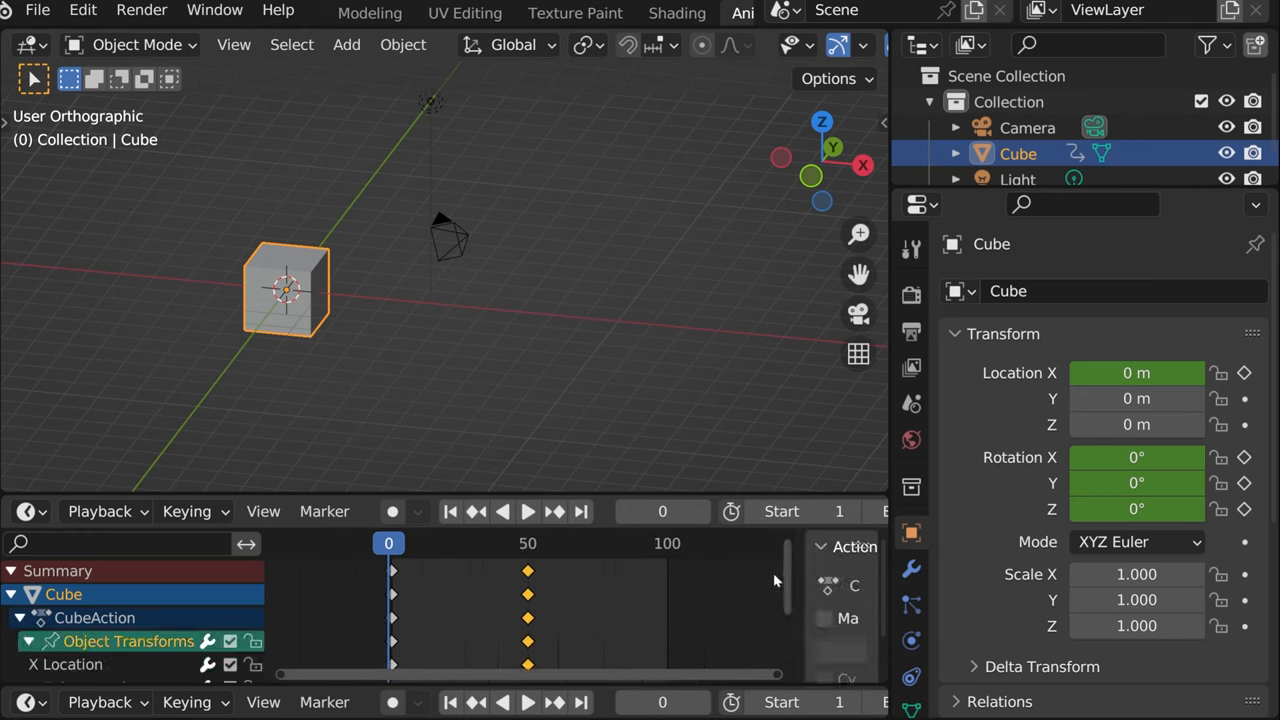
{"action": "scroll", "scroll_direction": "down", "scroll_amount": 3}
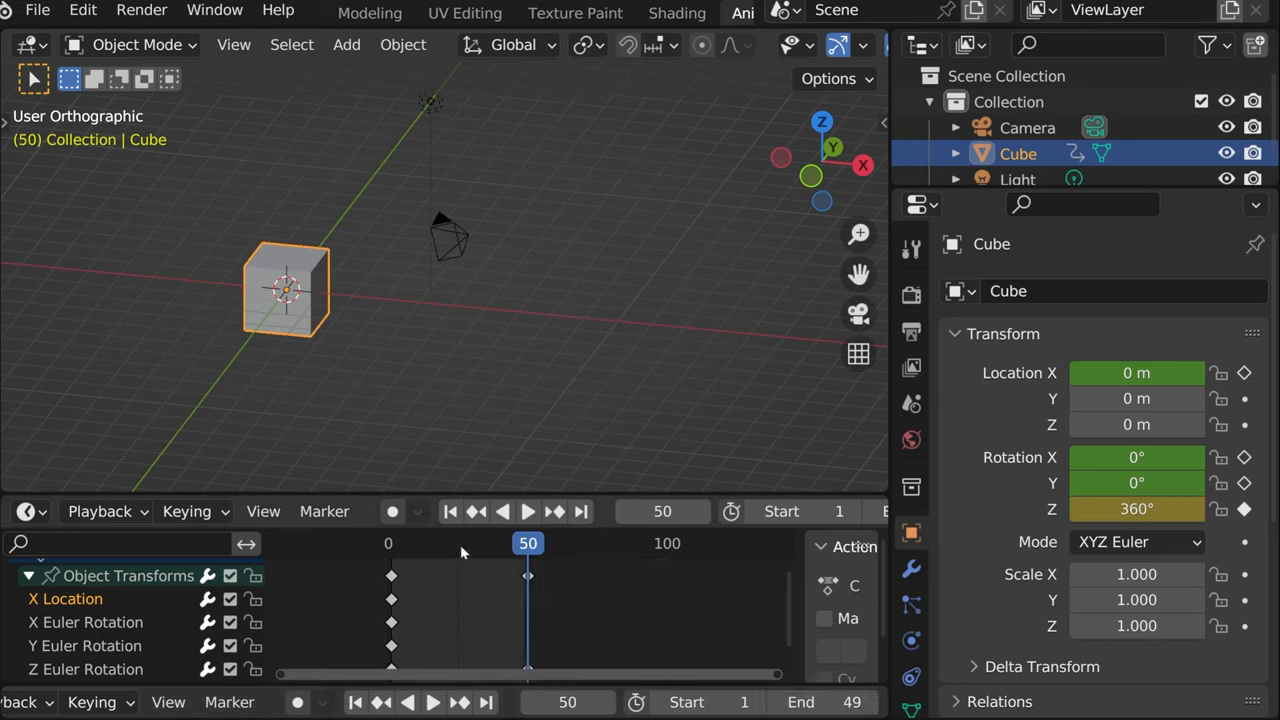
{"action": "mouse_move", "coordinate": [548, 584]}
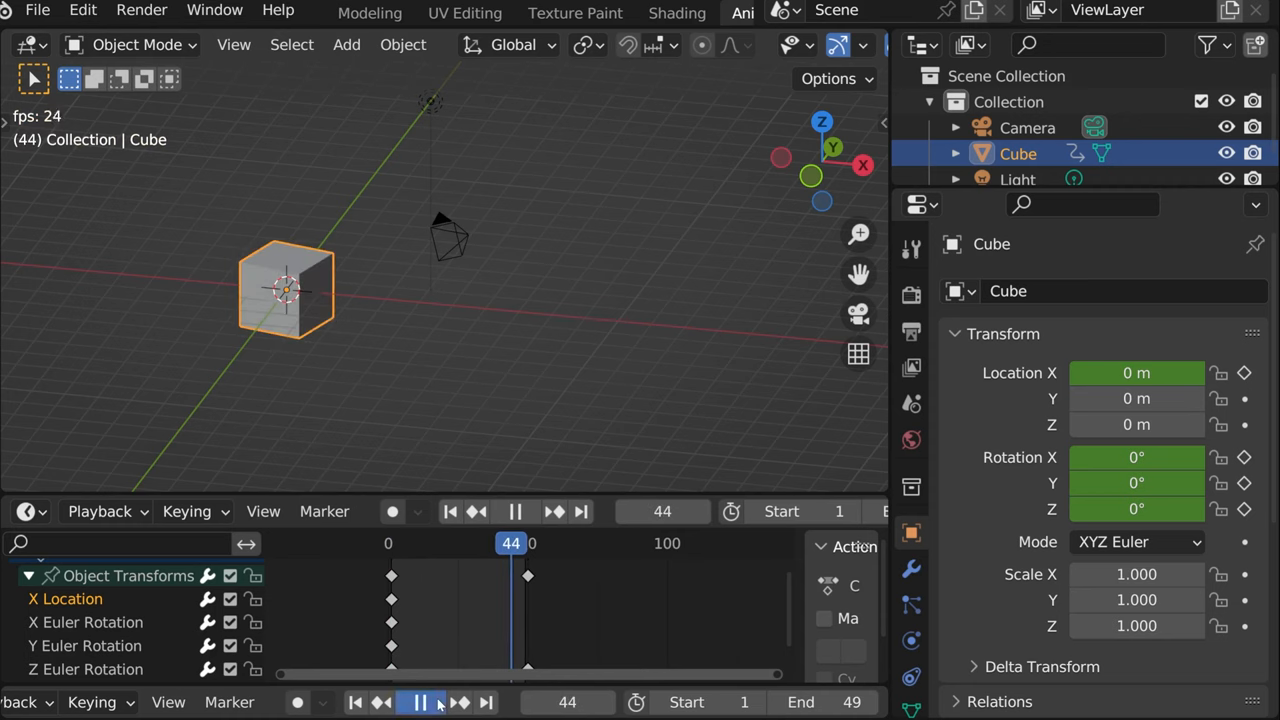
Give the 360° Z-rotation keys linear interpolation for a constant-speed spin.
{"action": "left_click", "coordinate": [420, 700]}
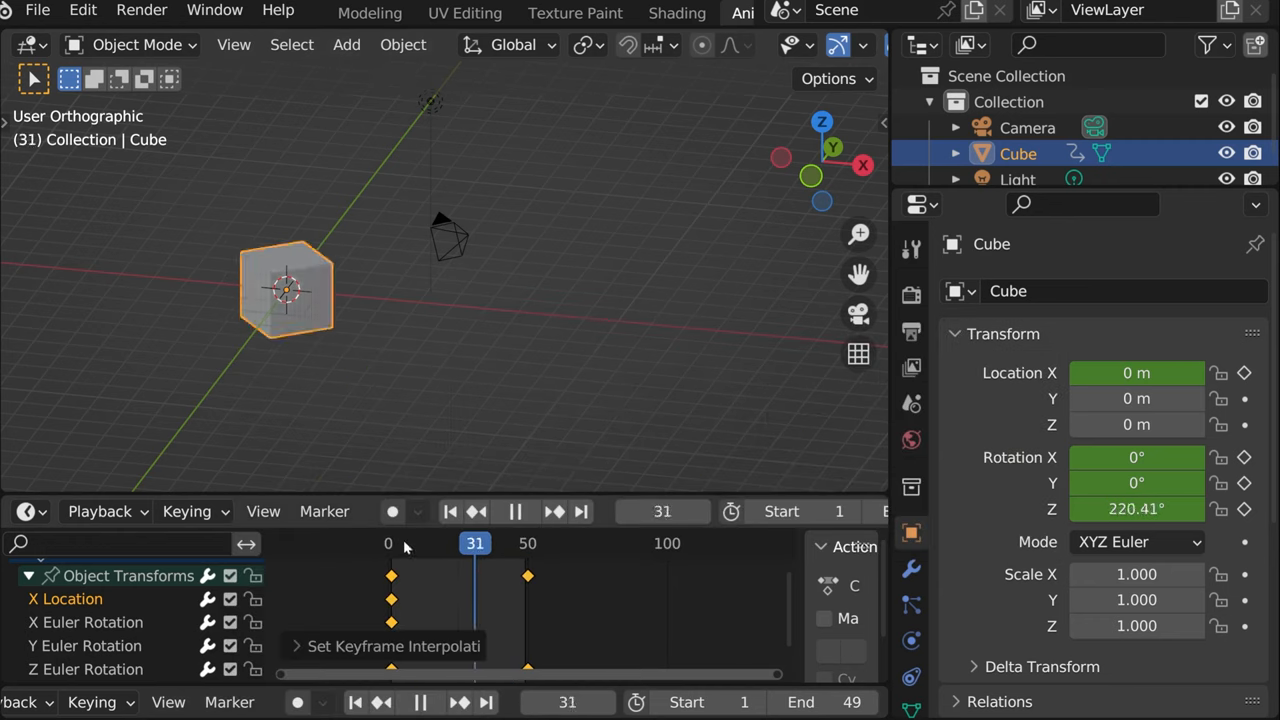
{"action": "left_click", "coordinate": [420, 702]}
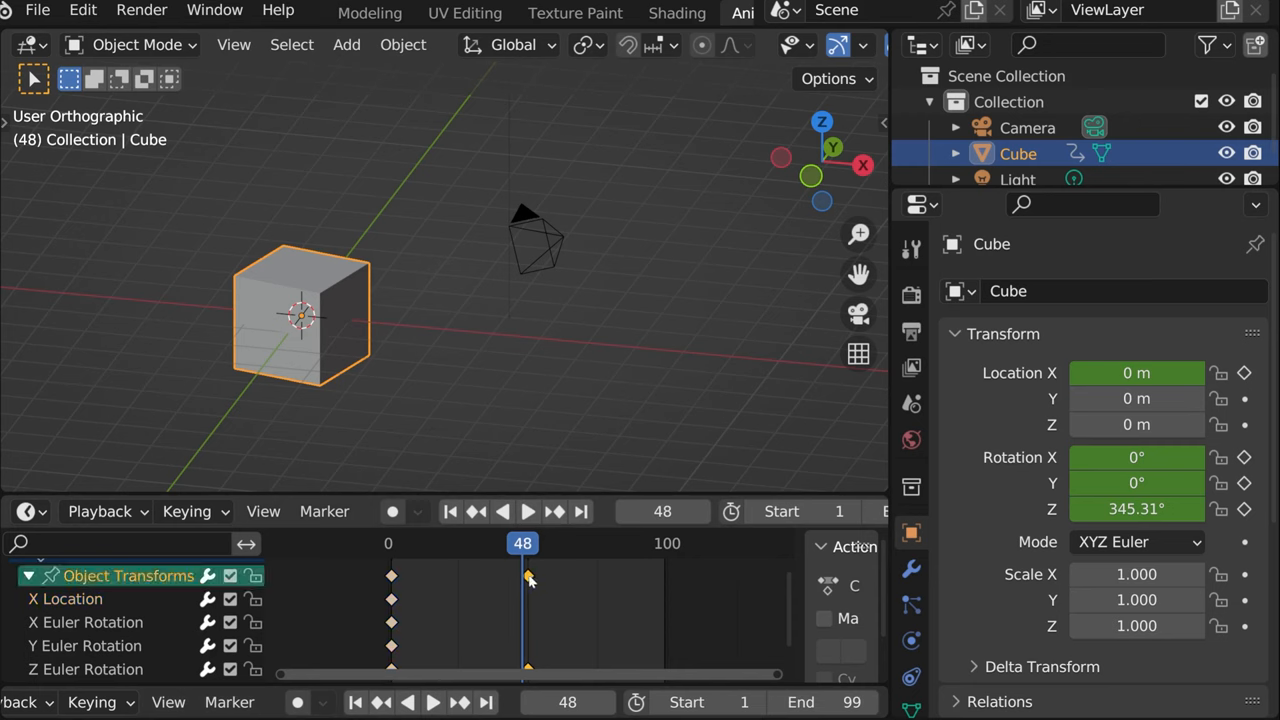
Move the final Z-rotation key to frame 100 so the full turn ends there.
{"action": "left_click", "coordinate": [516, 512]}
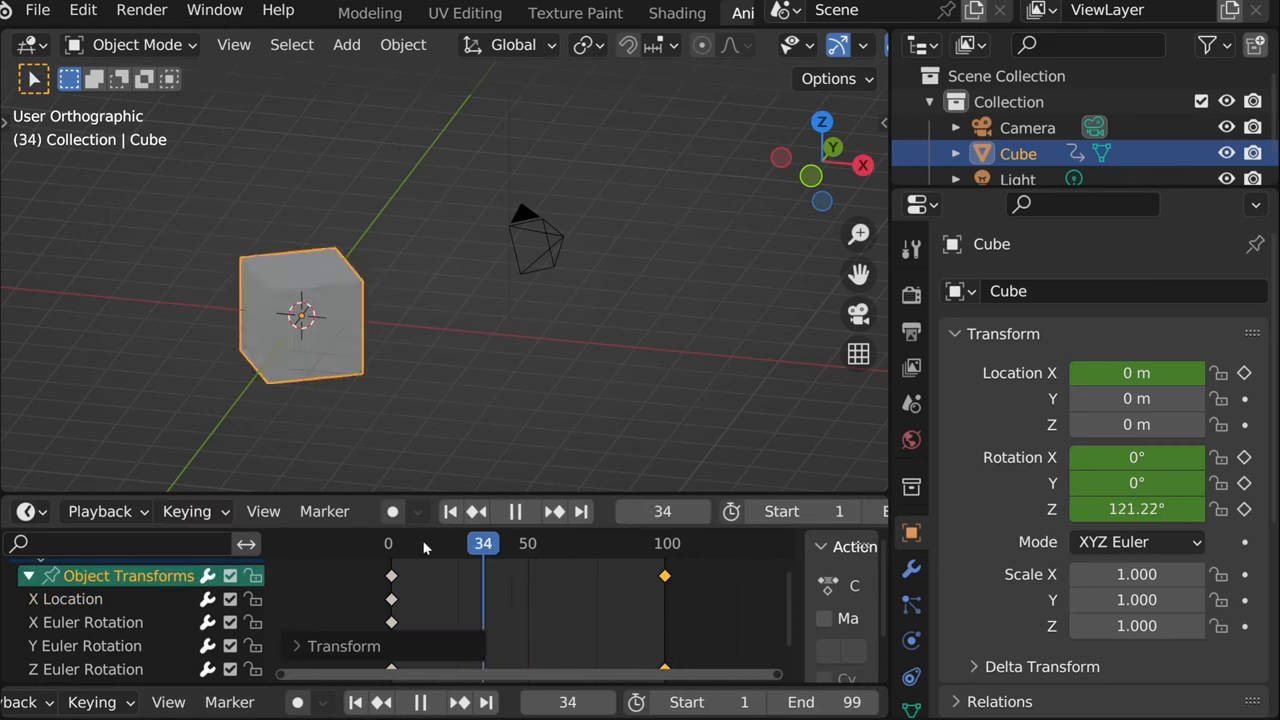